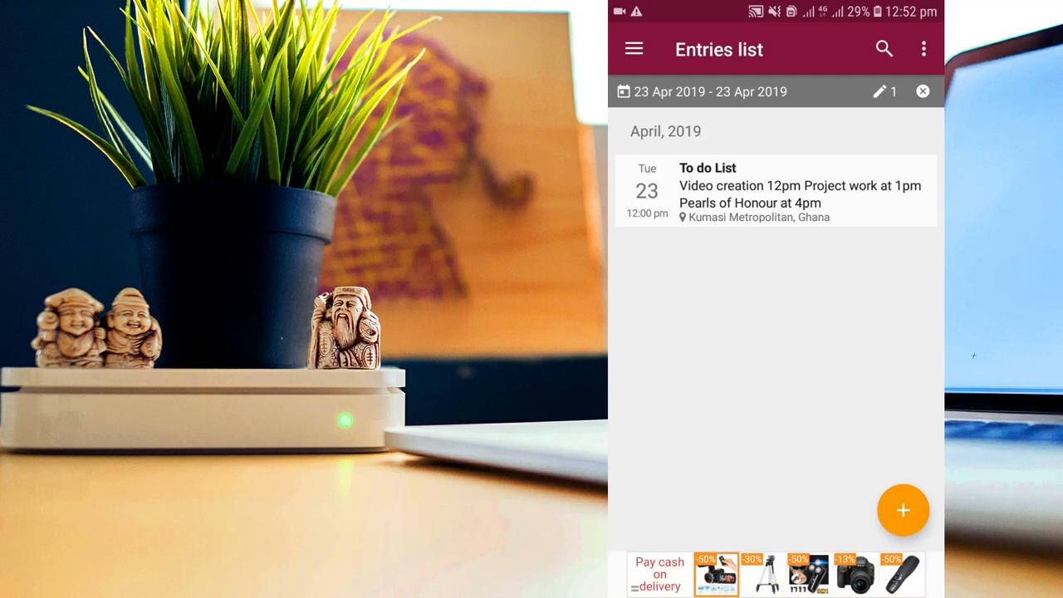
Create a Diaro entry for 23 April 2019 at Kumasi Metropolitan, Ghana, leaving the mood unset.
click(902, 510)
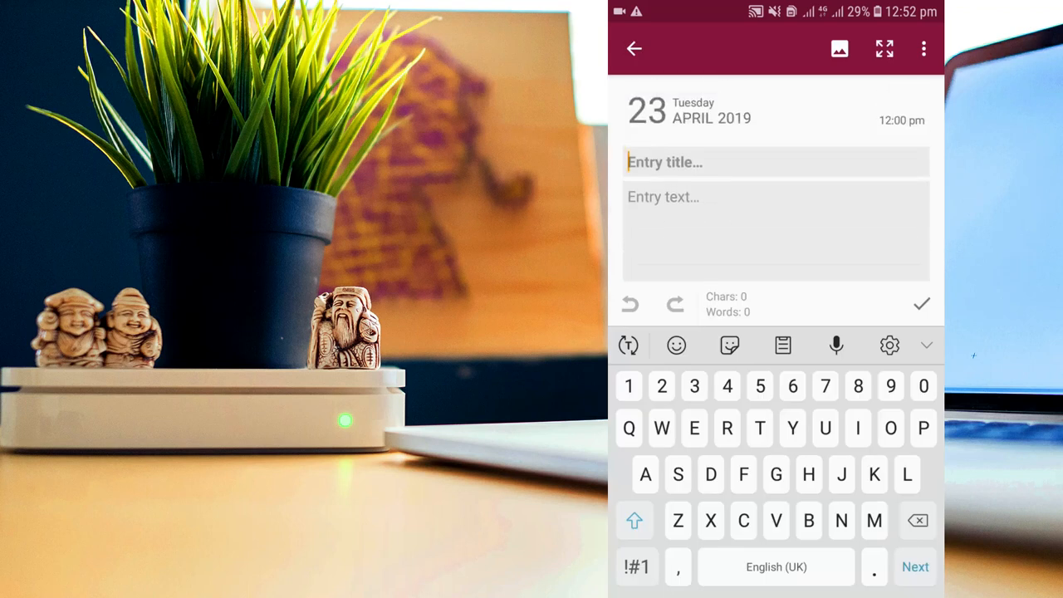
scroll(down, 3)
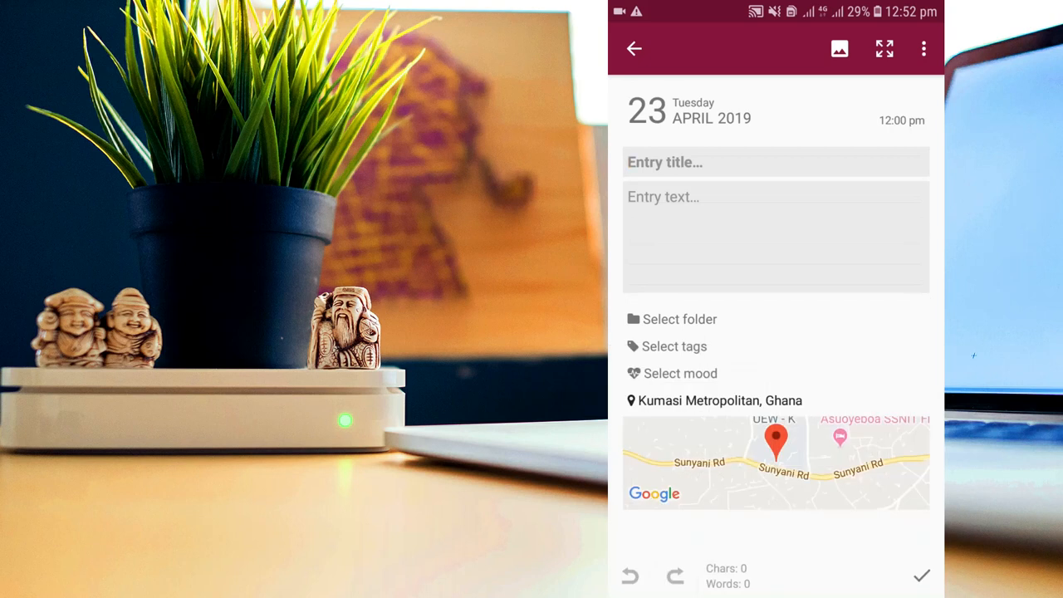
click(679, 373)
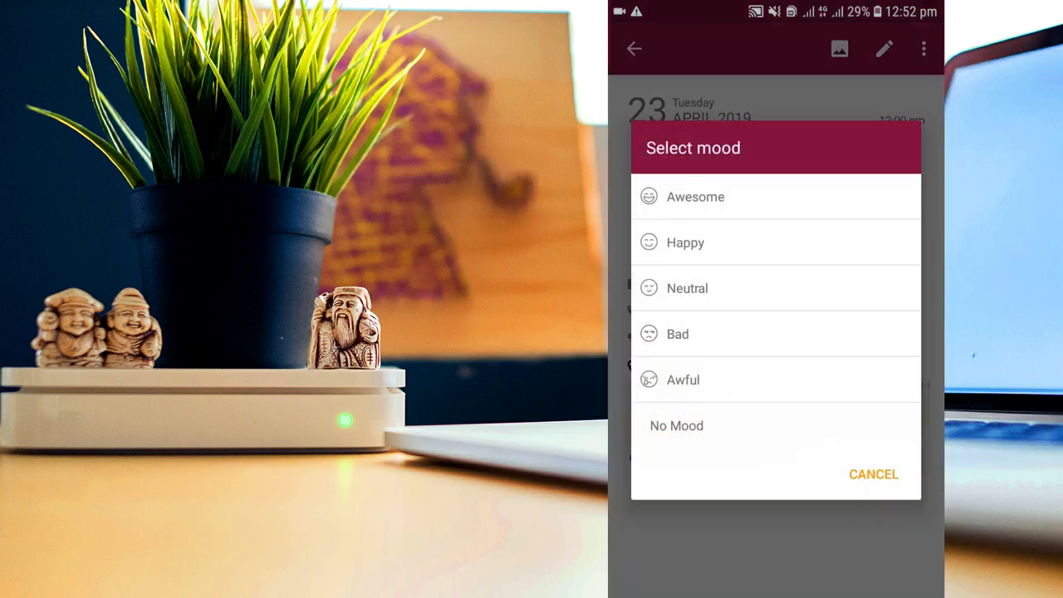
click(872, 474)
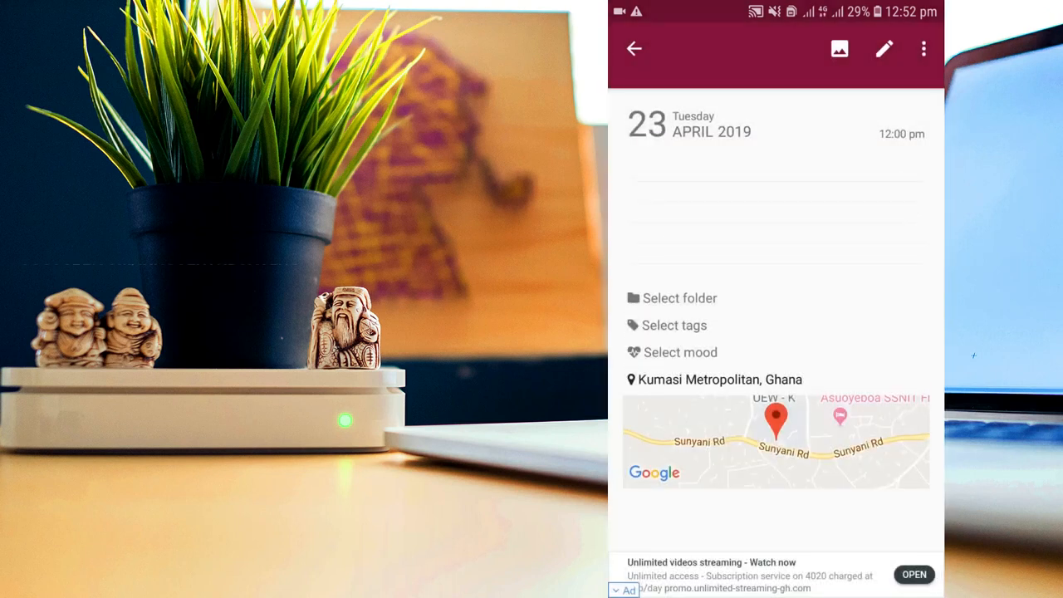
scroll(up, 3)
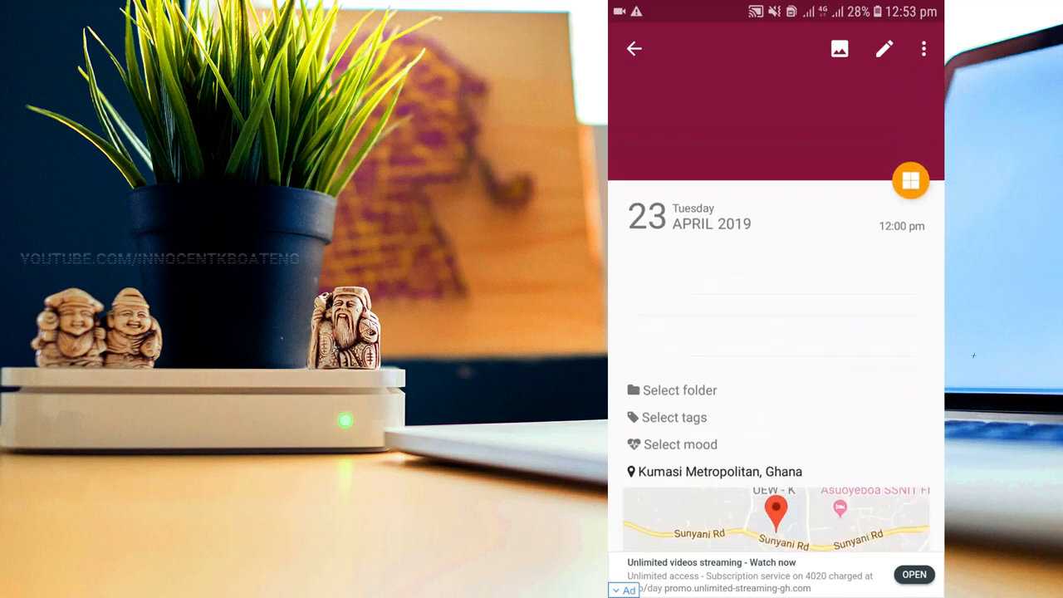
Attach the vintage truck photo and adopt its date, 13 December 2018, 04:31 pm.
click(839, 48)
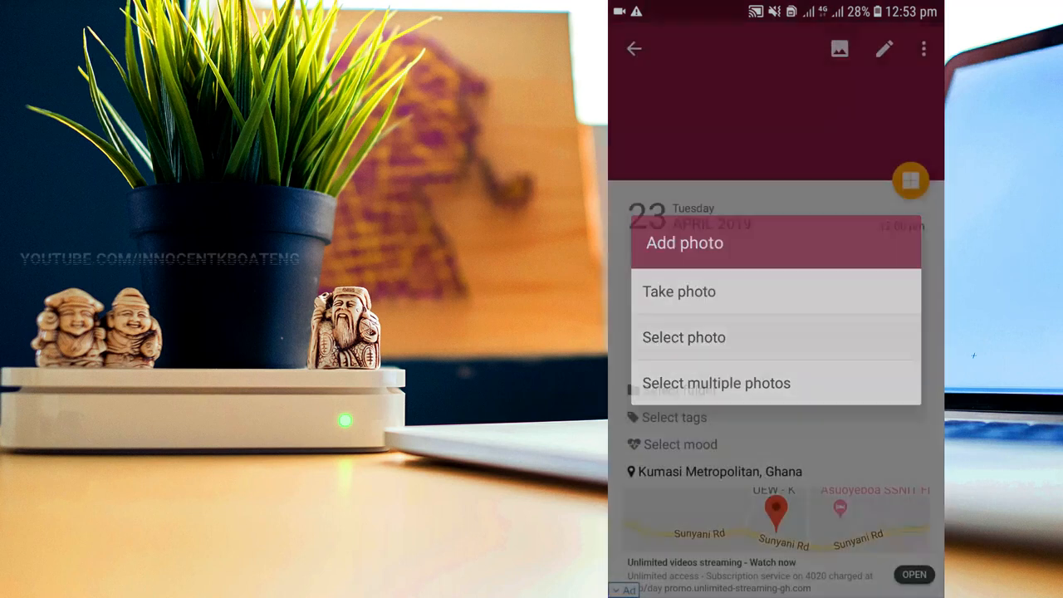
click(683, 337)
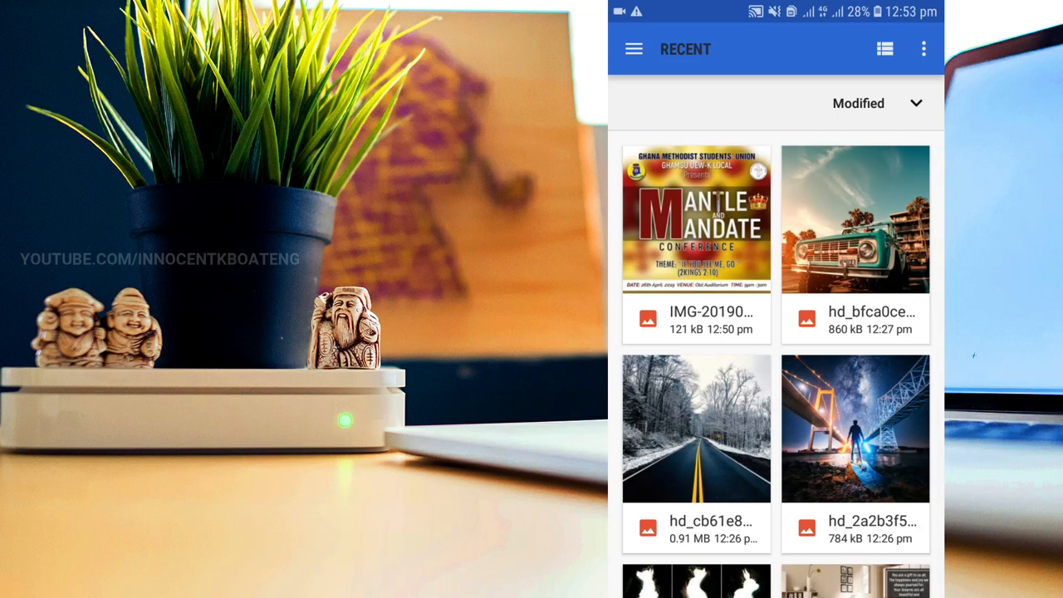
click(855, 219)
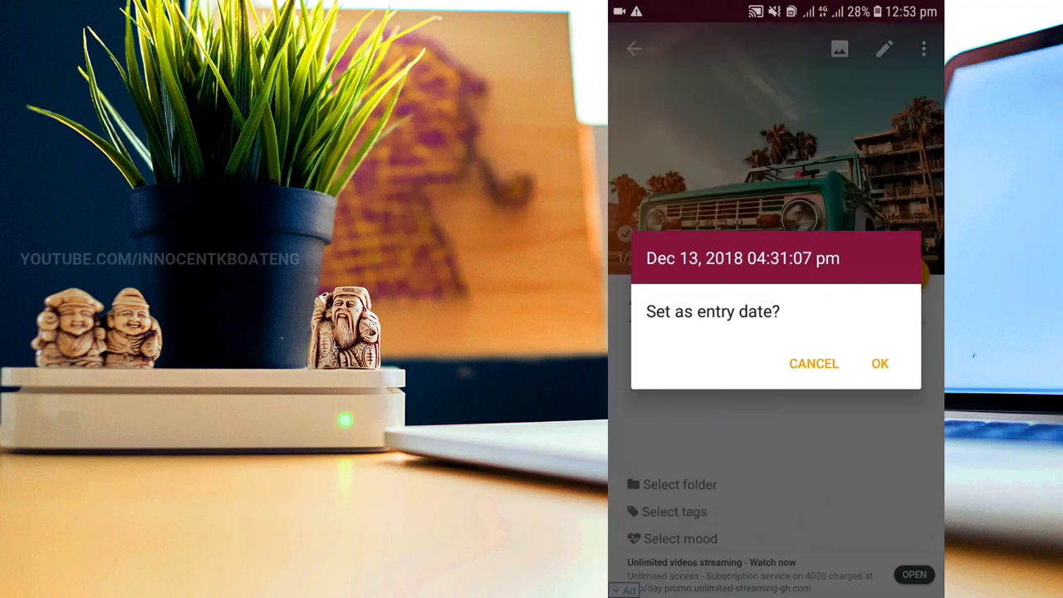
click(878, 364)
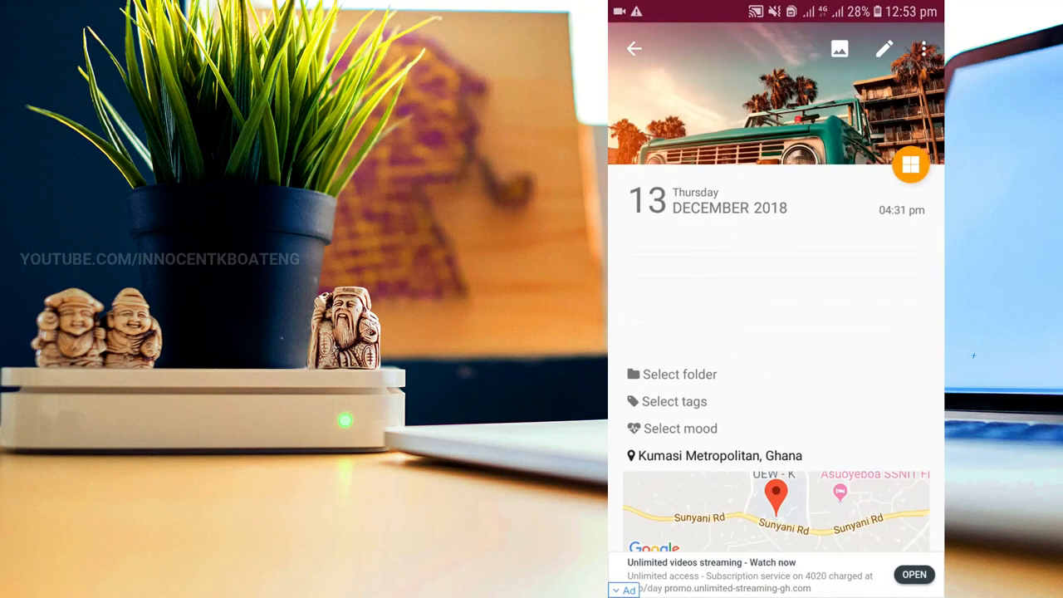
click(884, 48)
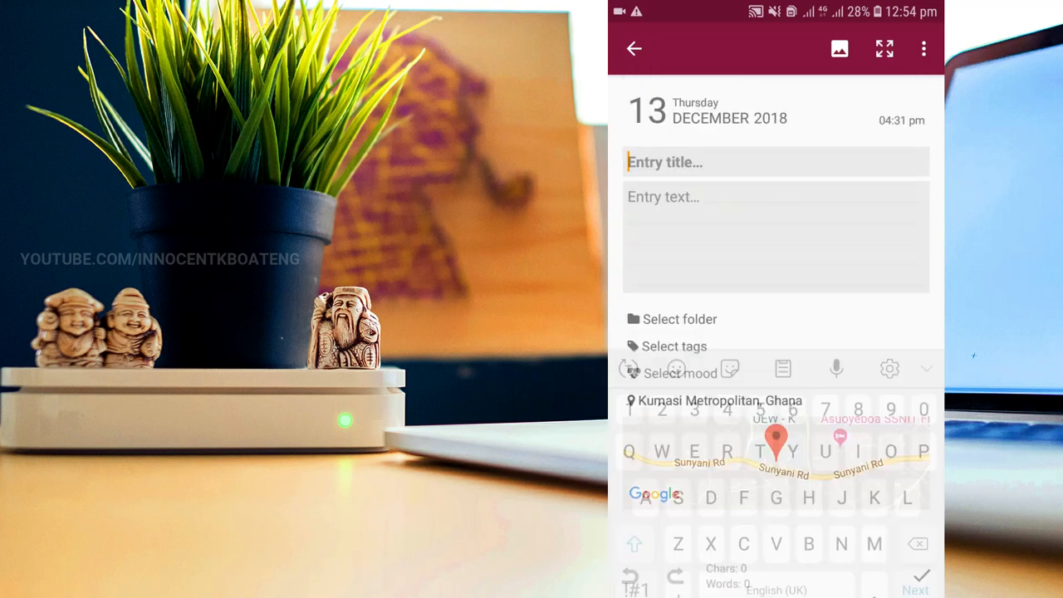
Return to the entries list, view the 23 April 2019 'To do List' entry, then close it.
click(633, 48)
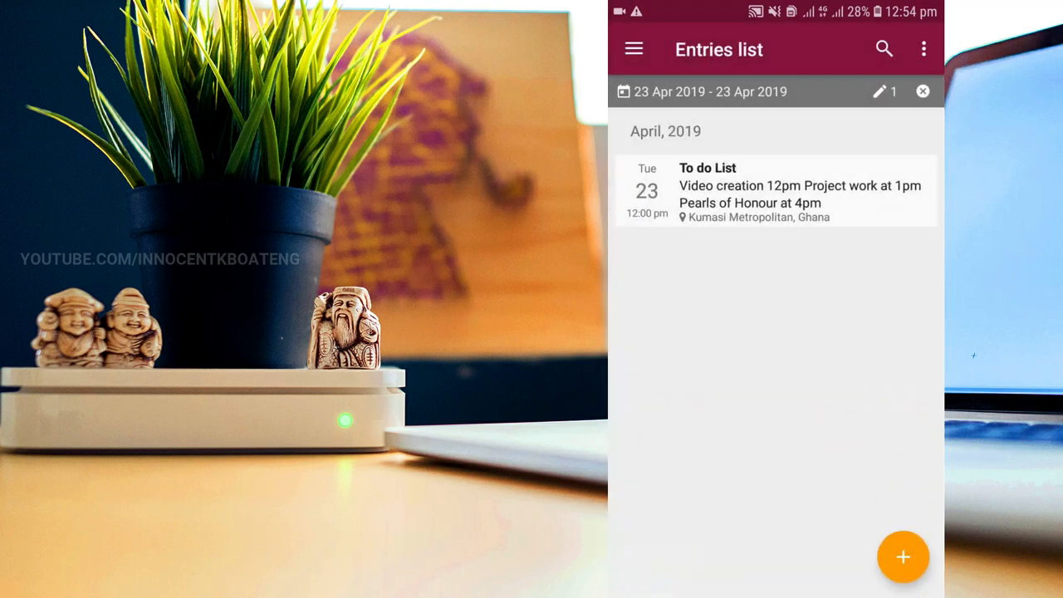
click(776, 191)
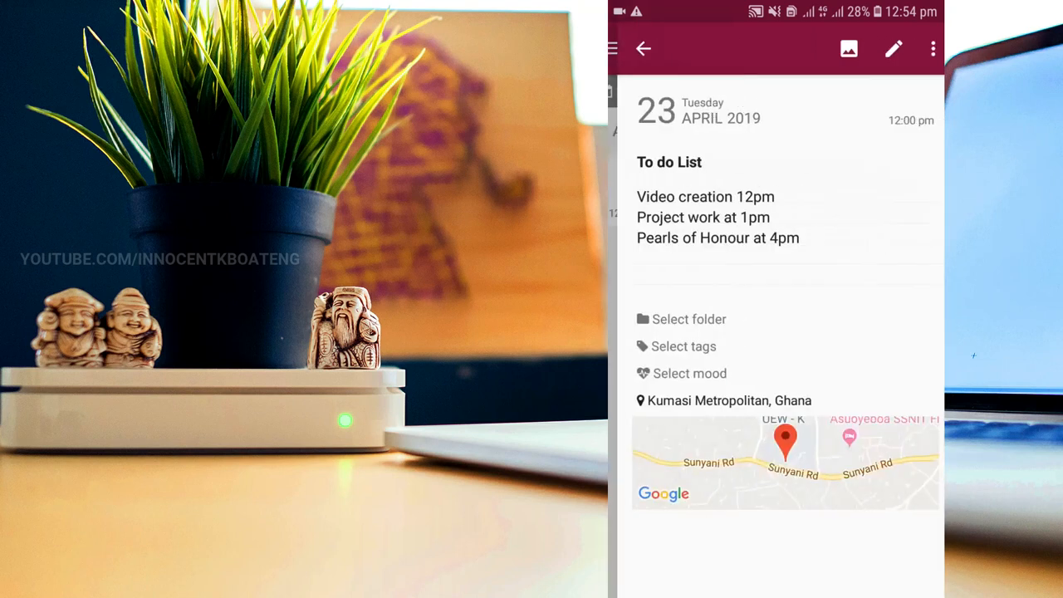
click(643, 48)
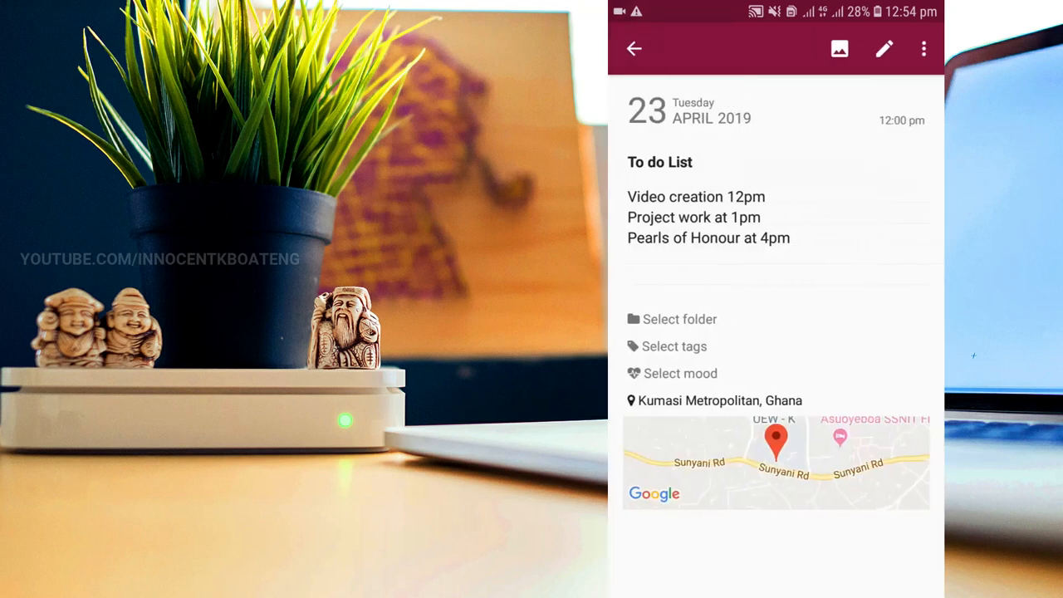
click(634, 48)
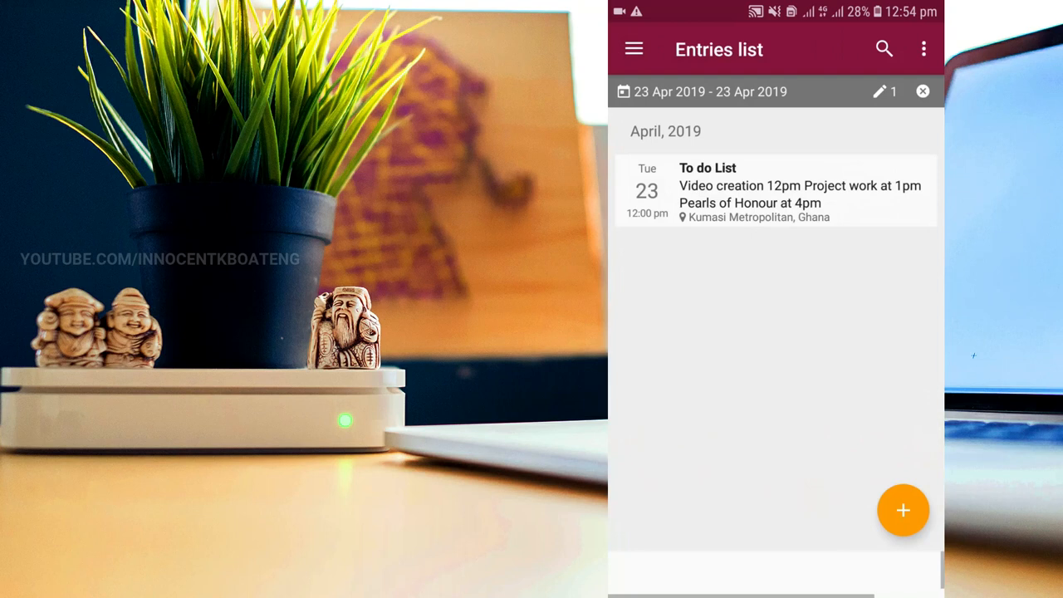
Browse the side panel's Date and Folders sections, then open Preferences at the Appearance settings.
click(633, 48)
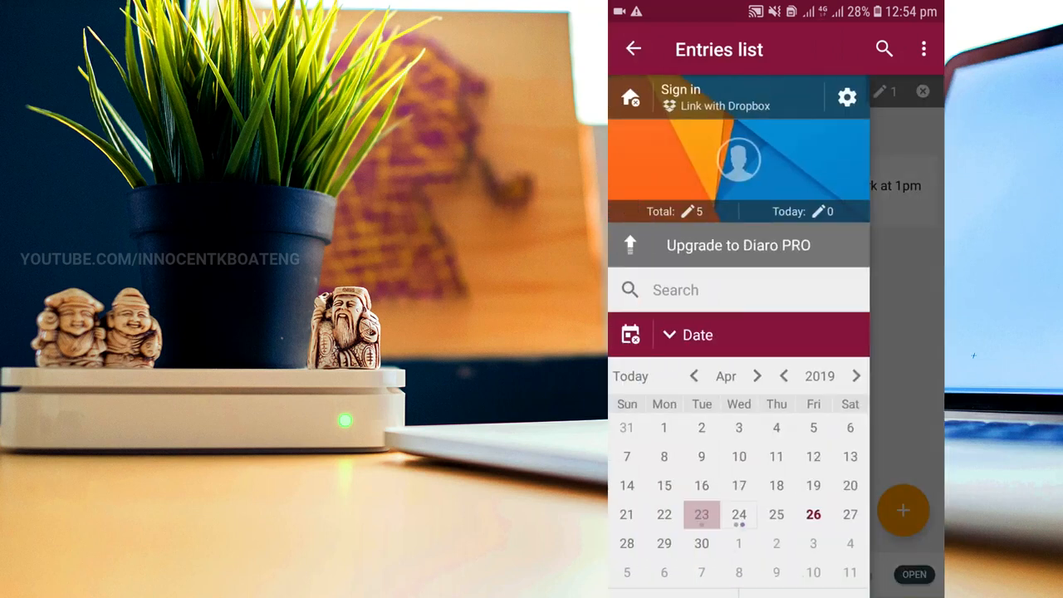
click(701, 514)
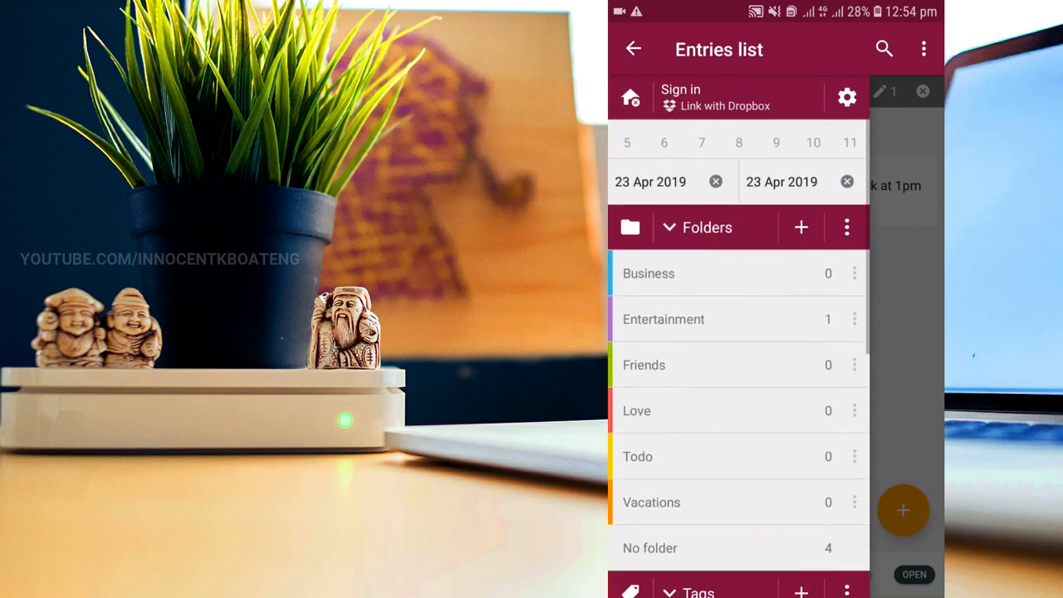
scroll(up, 3)
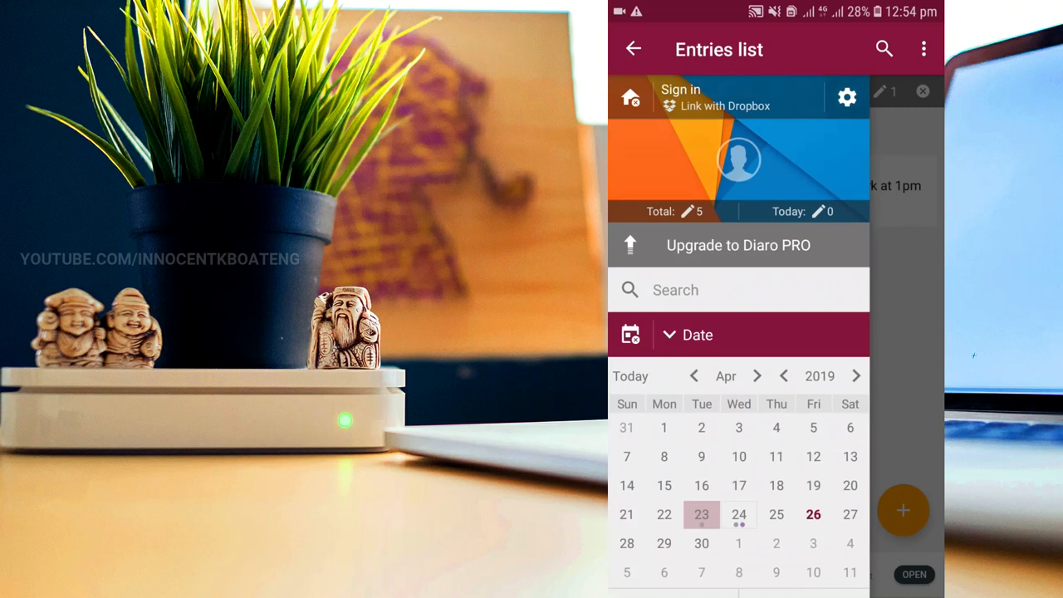
click(847, 98)
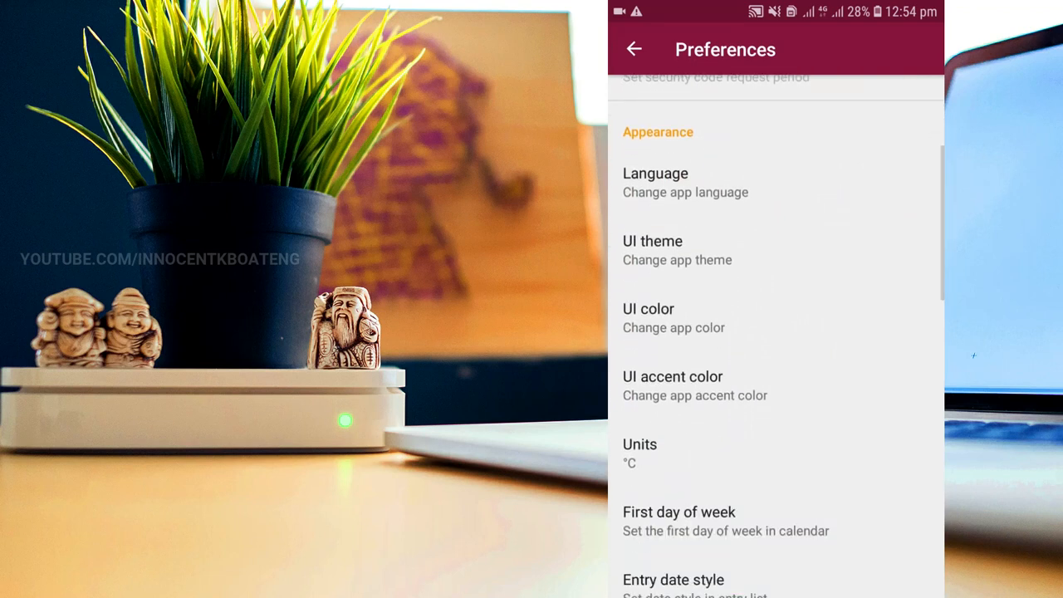
scroll(up, 3)
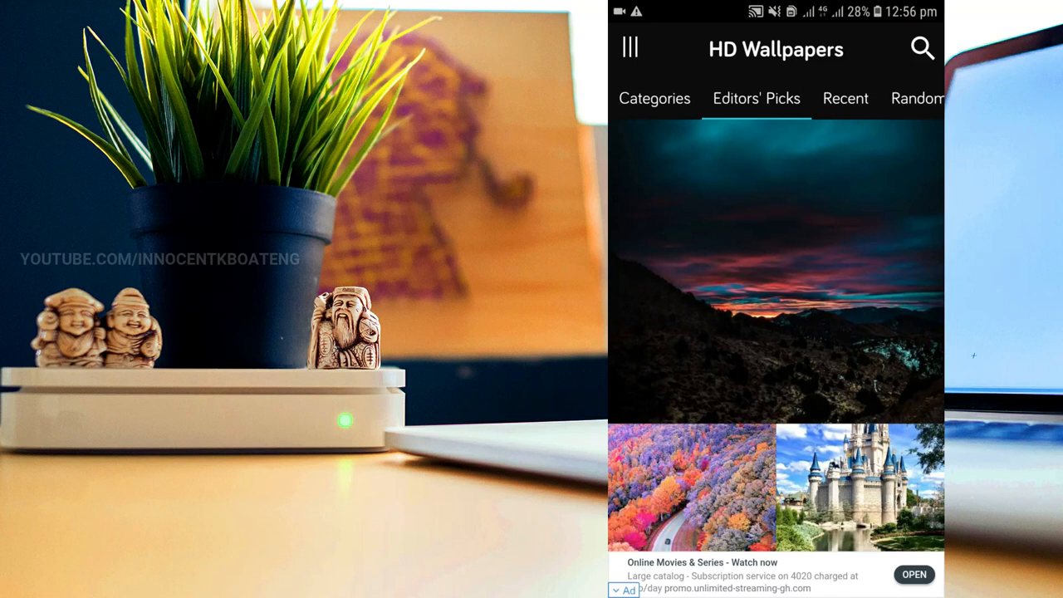
Scroll Editors' Picks, preview the purple flower painting wallpaper, then close the preview.
scroll(up, 3)
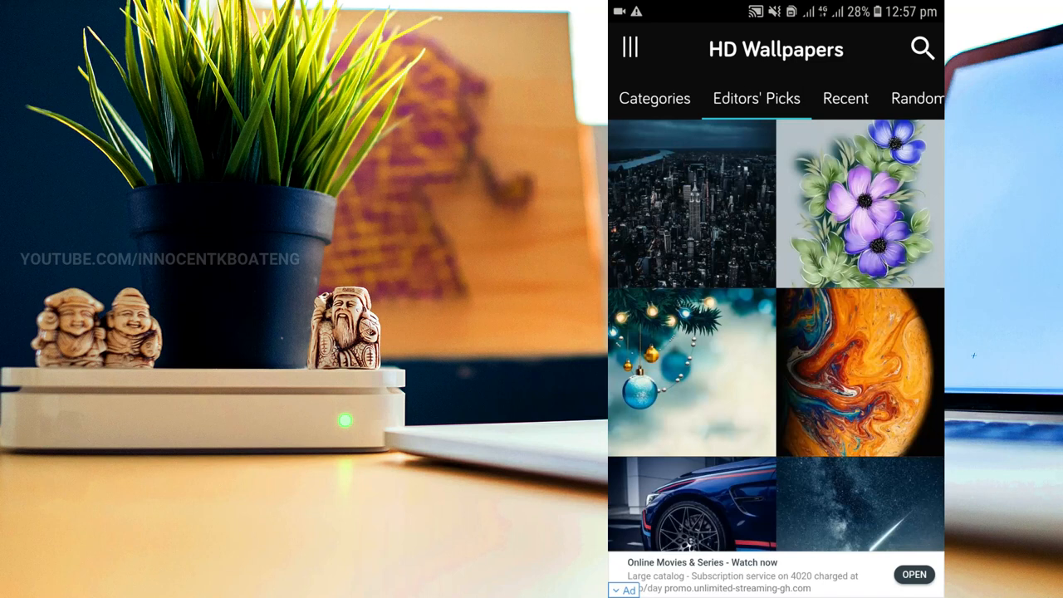
scroll(up, 3)
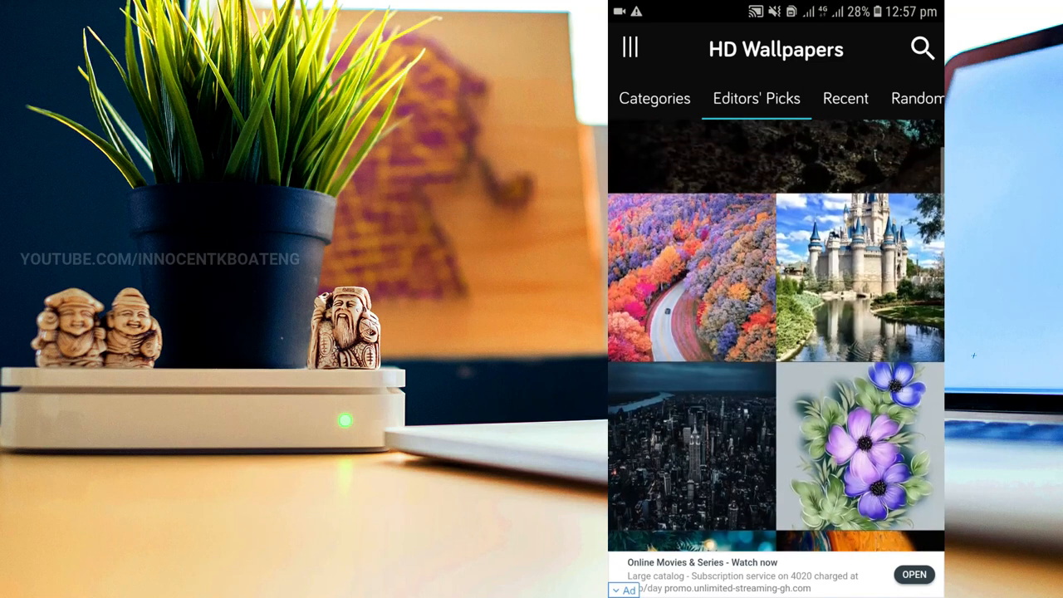
click(859, 278)
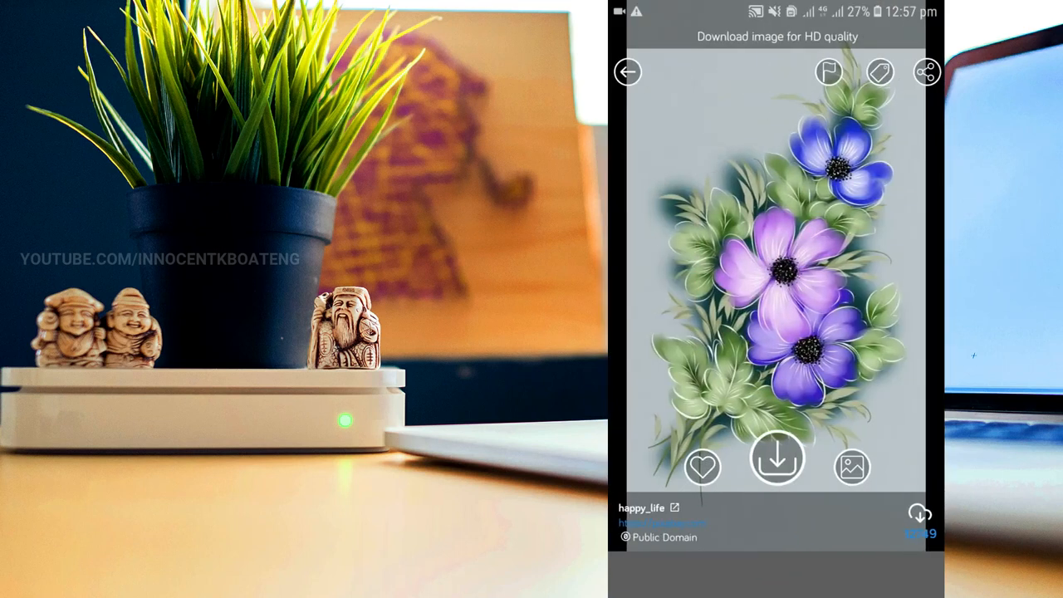
click(628, 71)
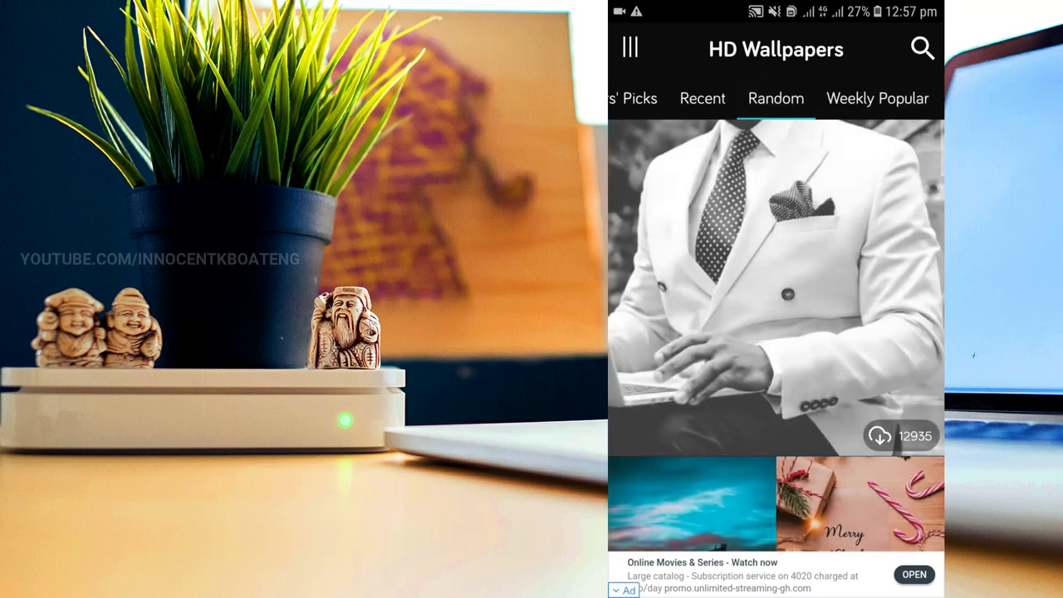
Scroll the Random grid and open the black-and-white wallpaper of a man in a white suit.
scroll(up, 3)
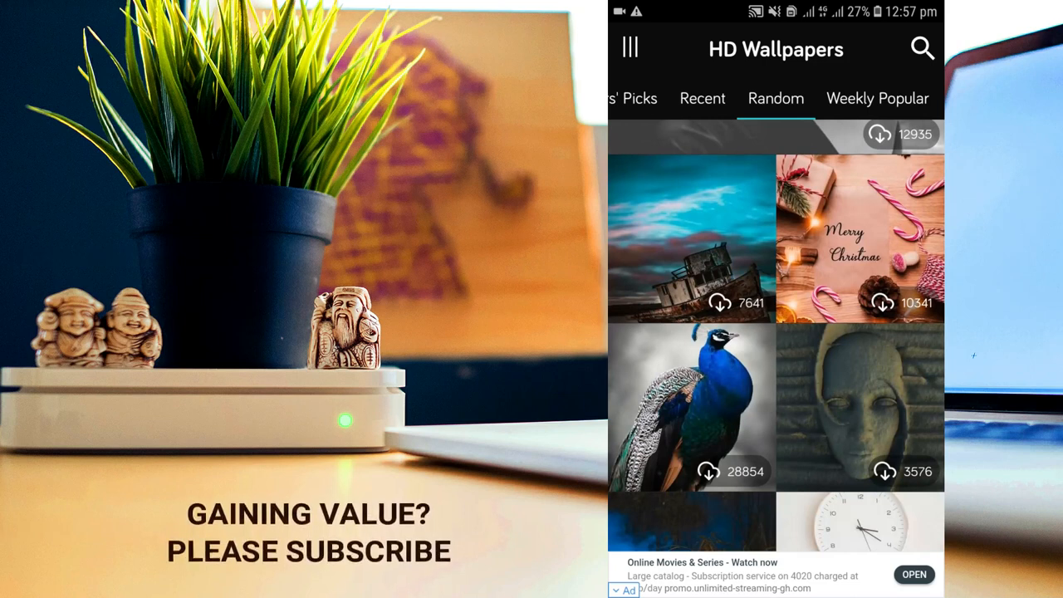
scroll(down, 3)
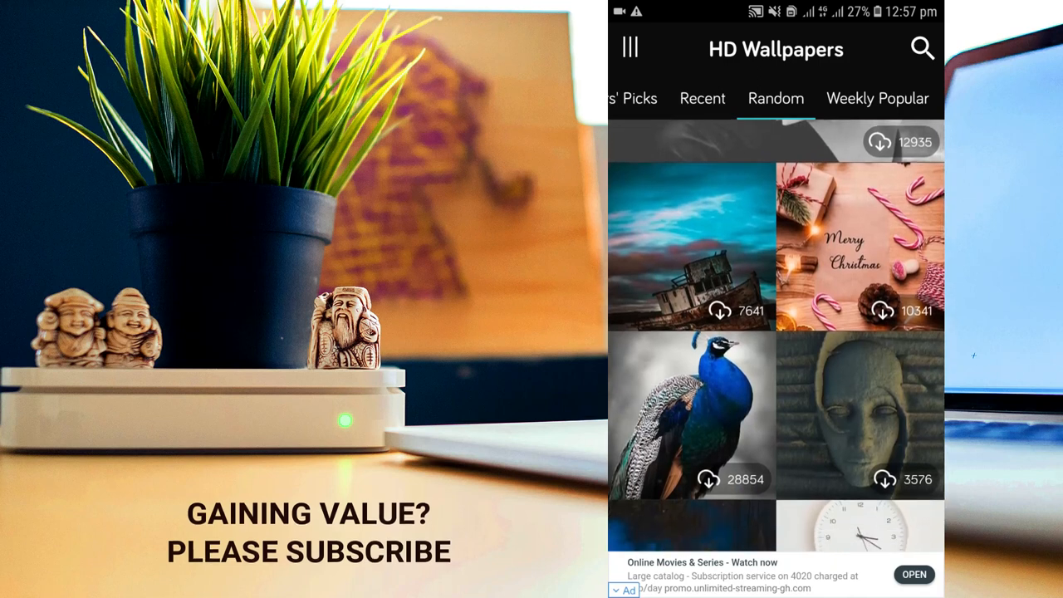
click(690, 245)
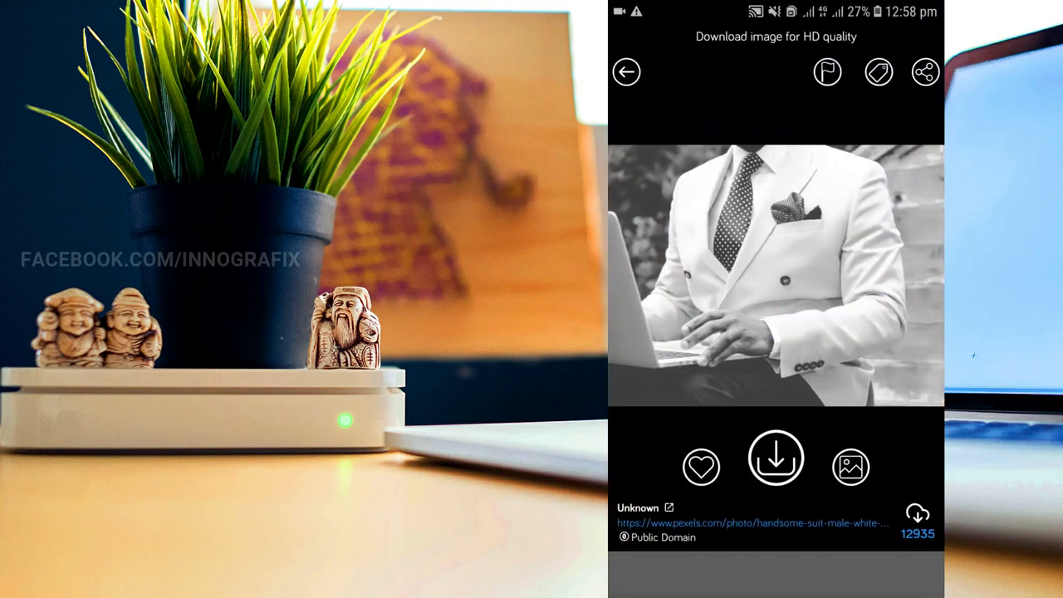
Close the suit wallpaper preview and leave HD Wallpapers for the app drawer.
click(627, 71)
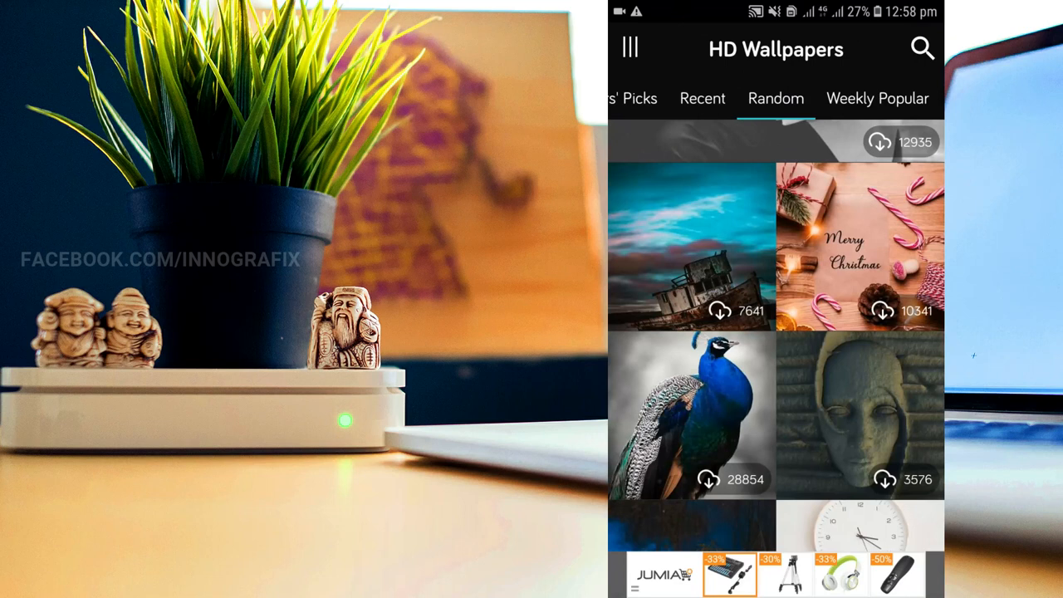
click(691, 247)
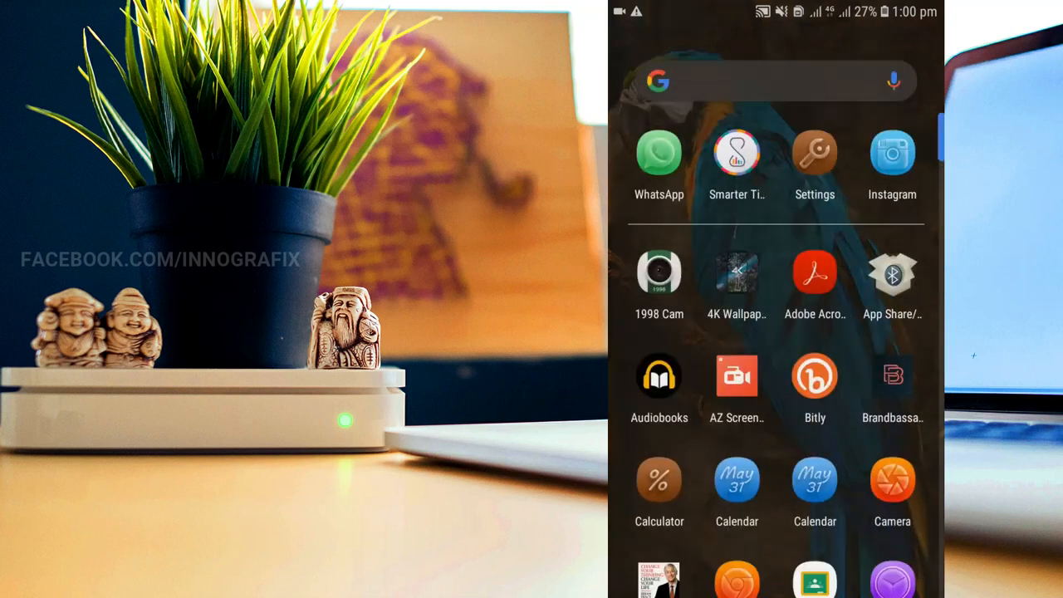
Scroll the launcher's app grid, from PowerPoint to Telegram, to locate Smarter Time.
scroll(up, 3)
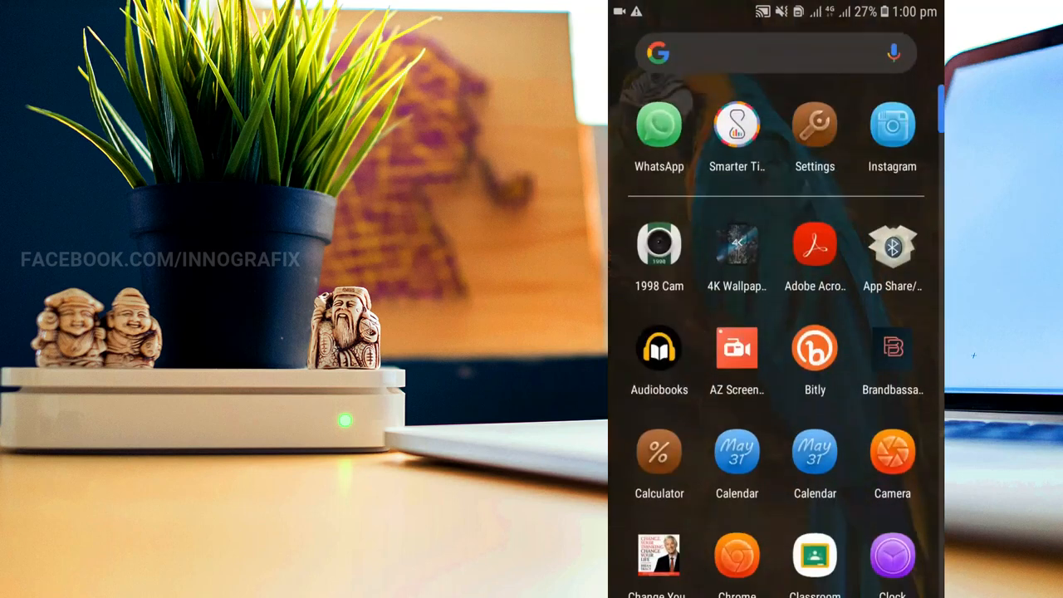
scroll(down, 3)
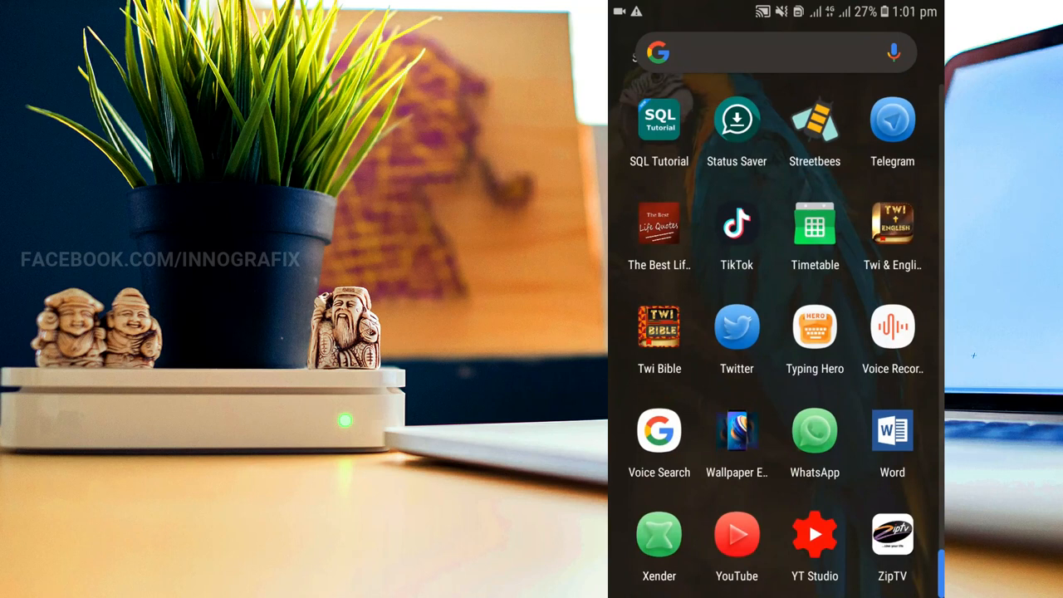
scroll(down, 3)
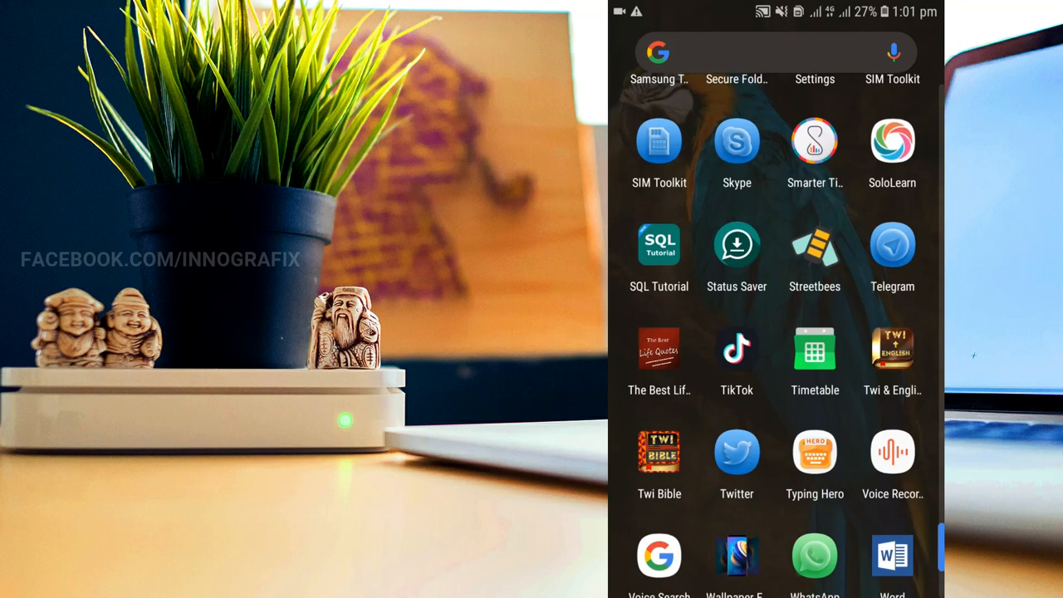
scroll(up, 3)
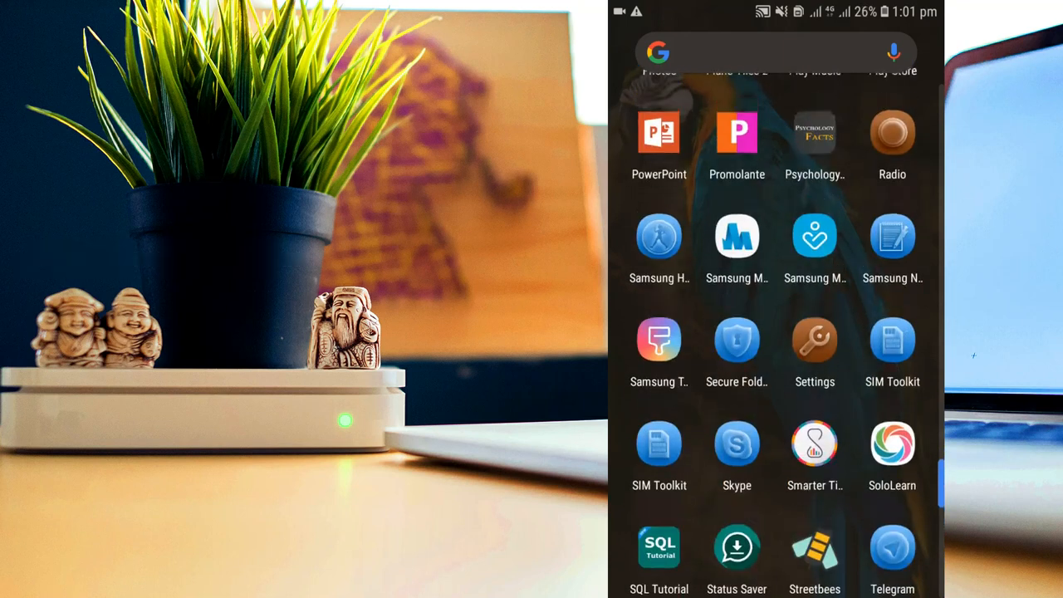
scroll(up, 3)
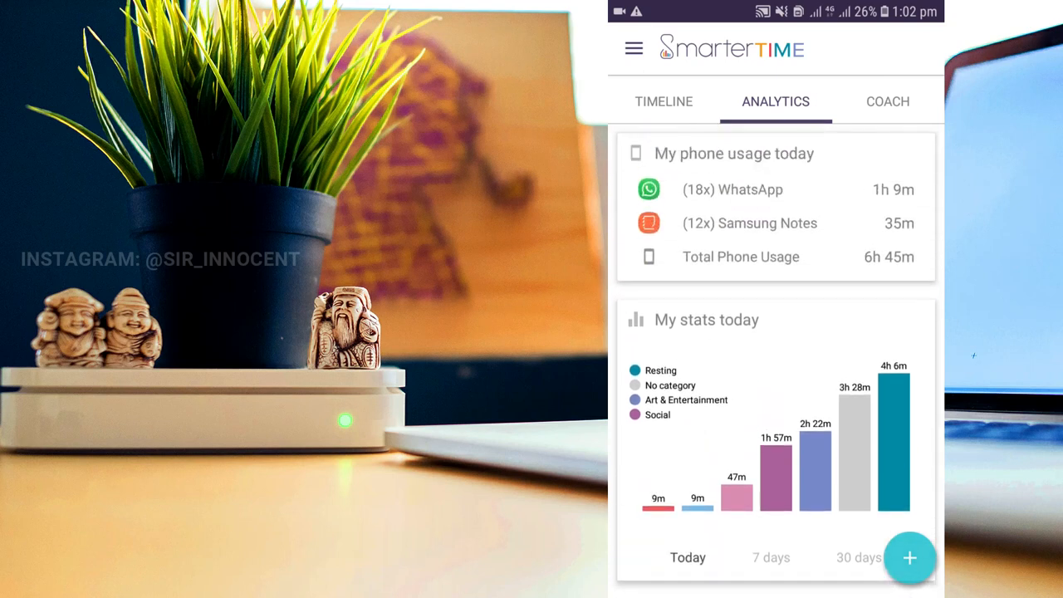
Review the Analytics usage, stats and movement map cards, then switch to Friday 26 April's timeline.
scroll(down, 3)
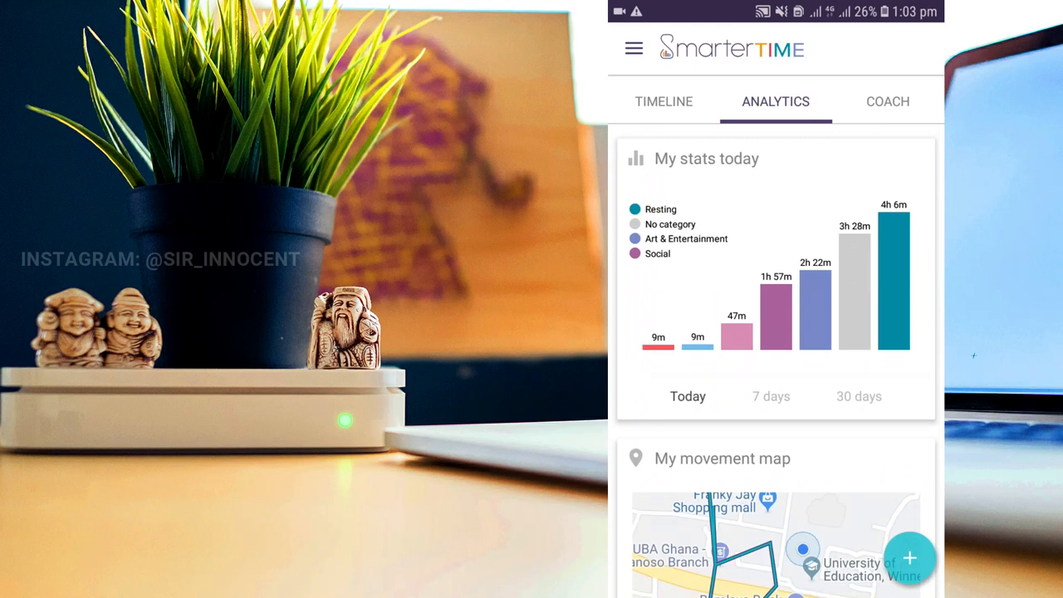
scroll(down, 3)
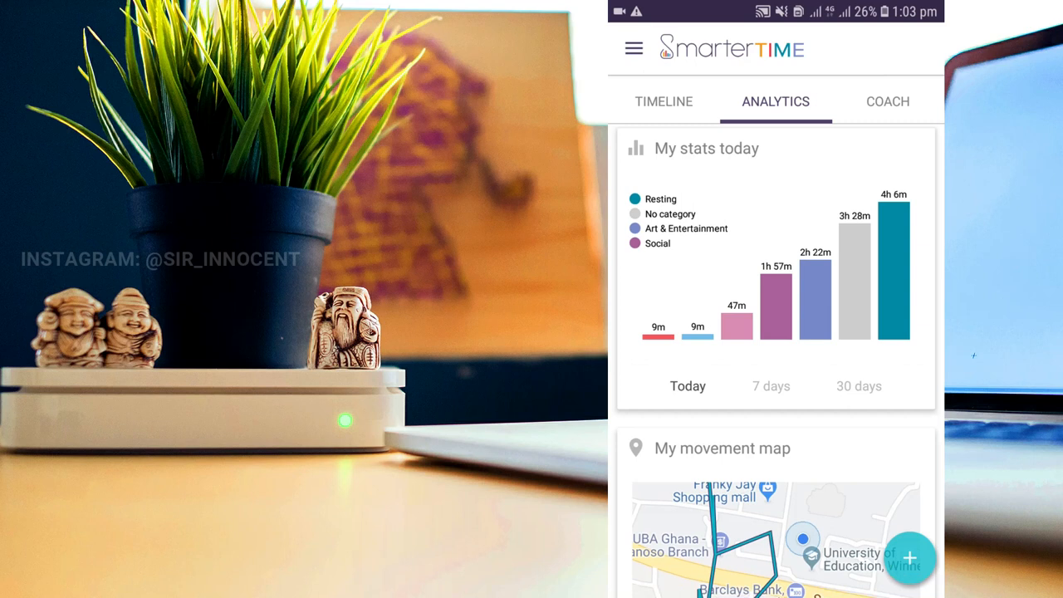
scroll(down, 3)
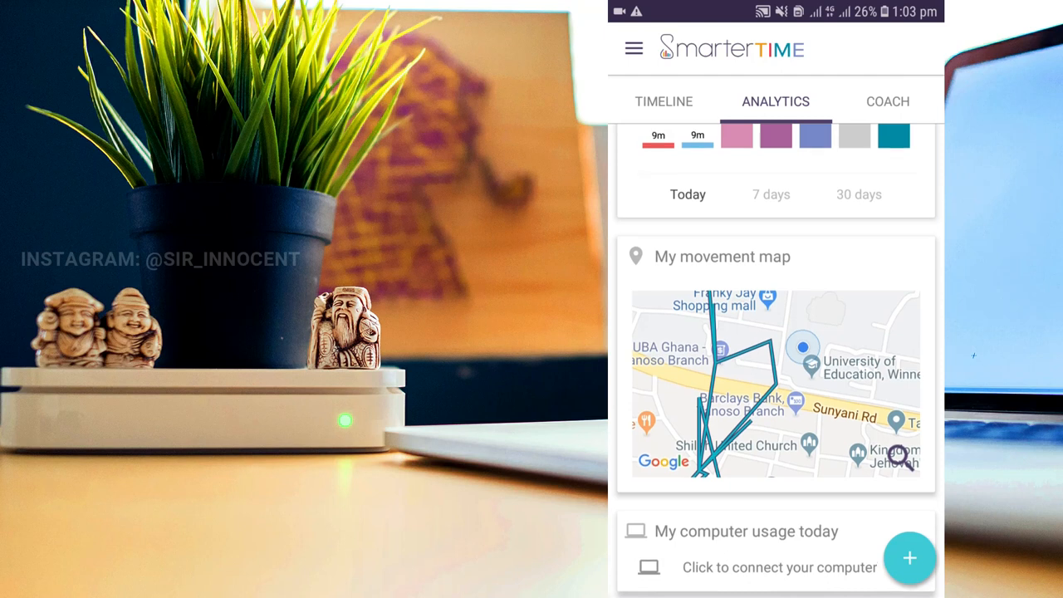
click(663, 101)
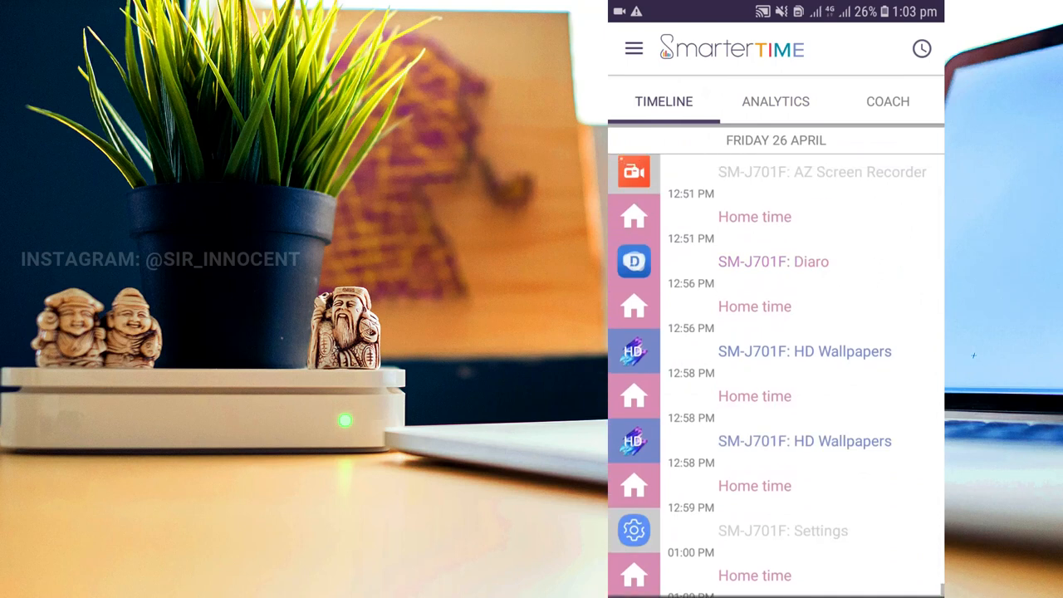
Scroll the timeline, return to Analytics, and open the Coach tab showing 6h 47m phone time.
scroll(down, 3)
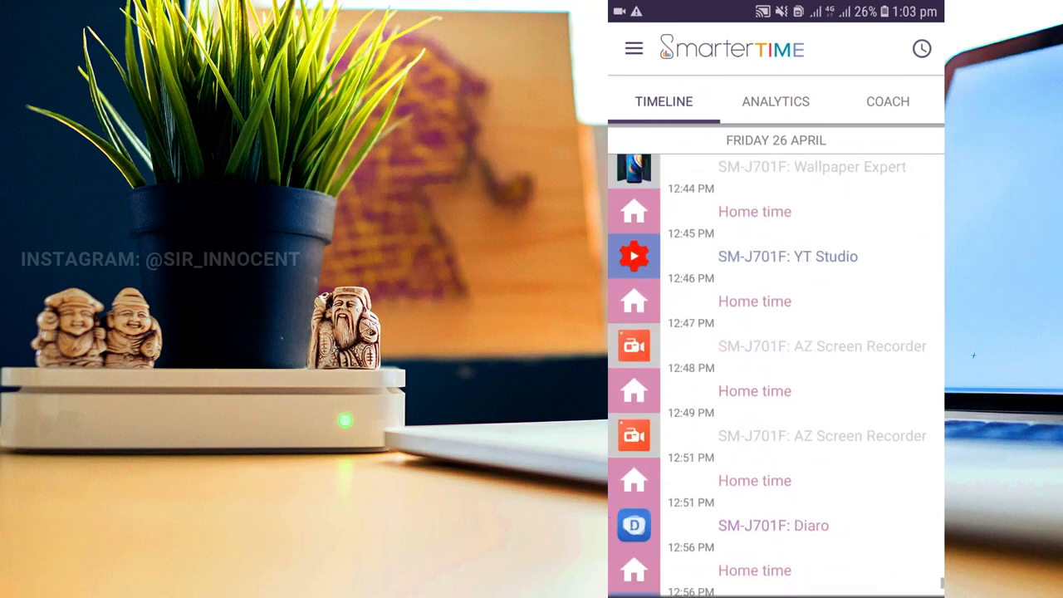
scroll(up, 3)
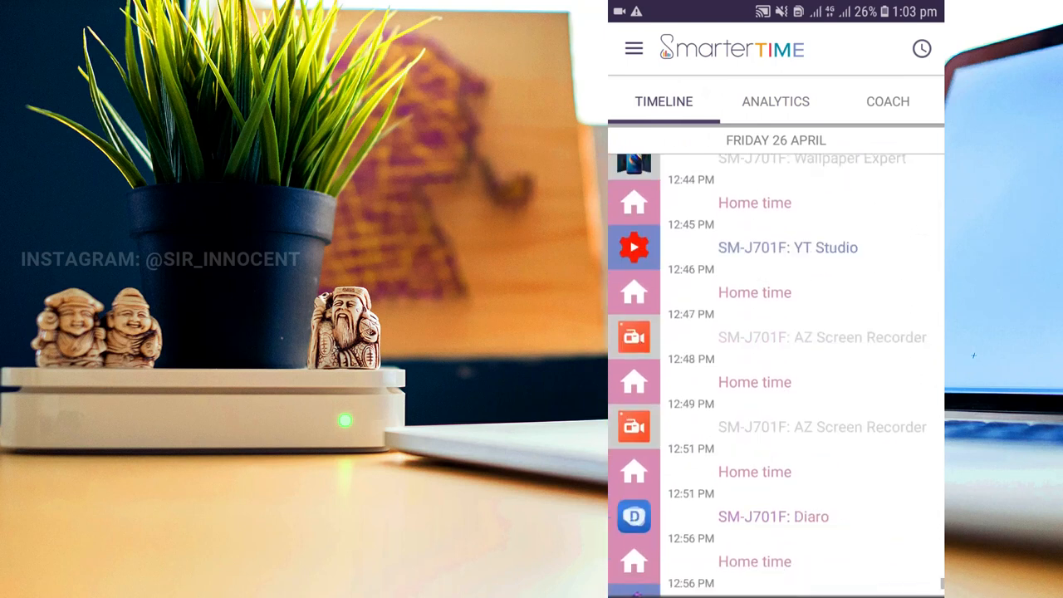
scroll(up, 3)
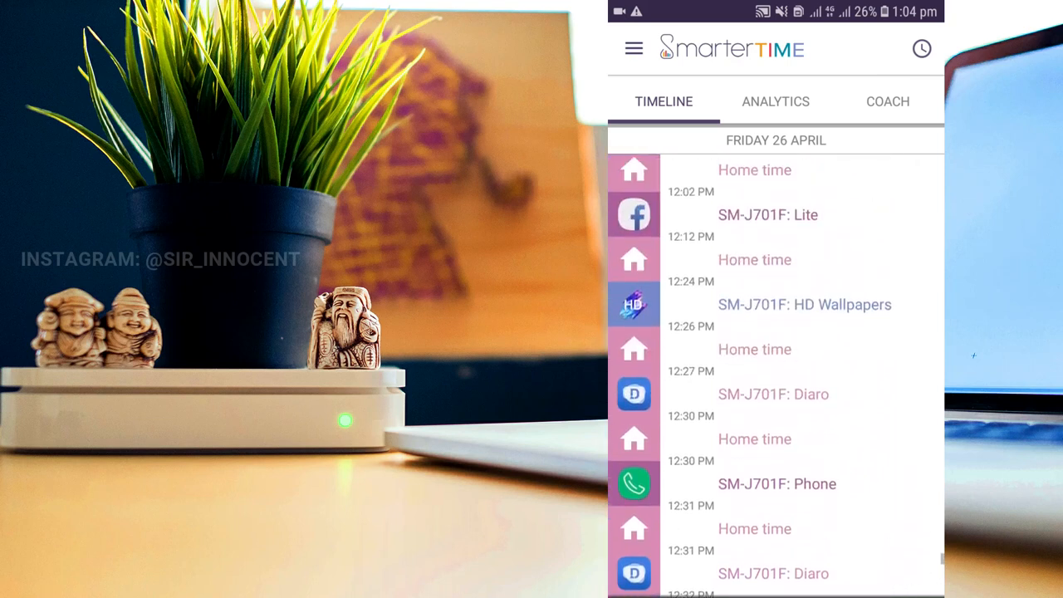
scroll(up, 3)
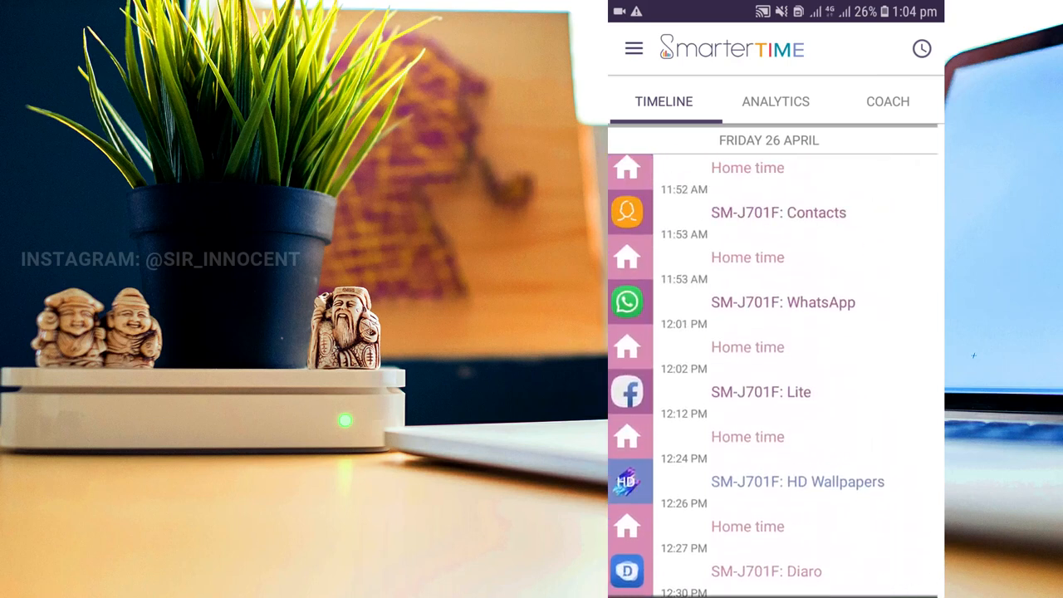
click(774, 101)
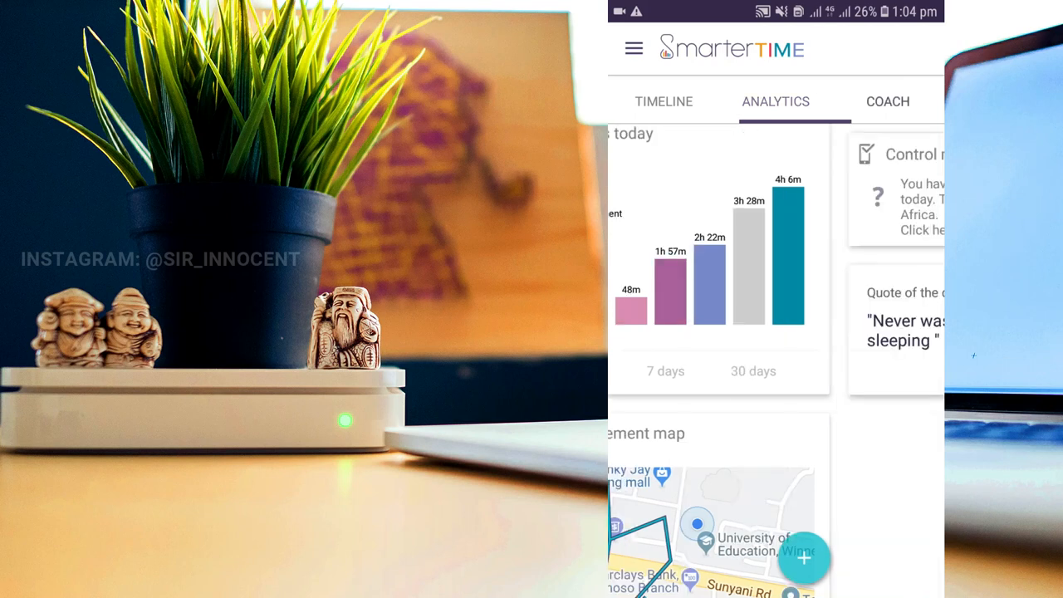
click(887, 101)
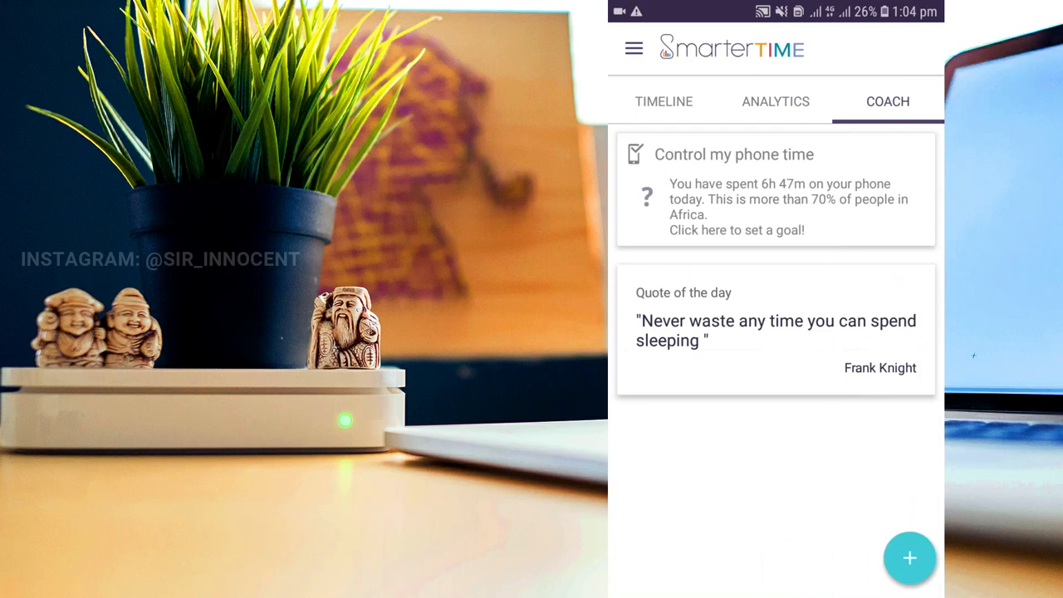
click(776, 189)
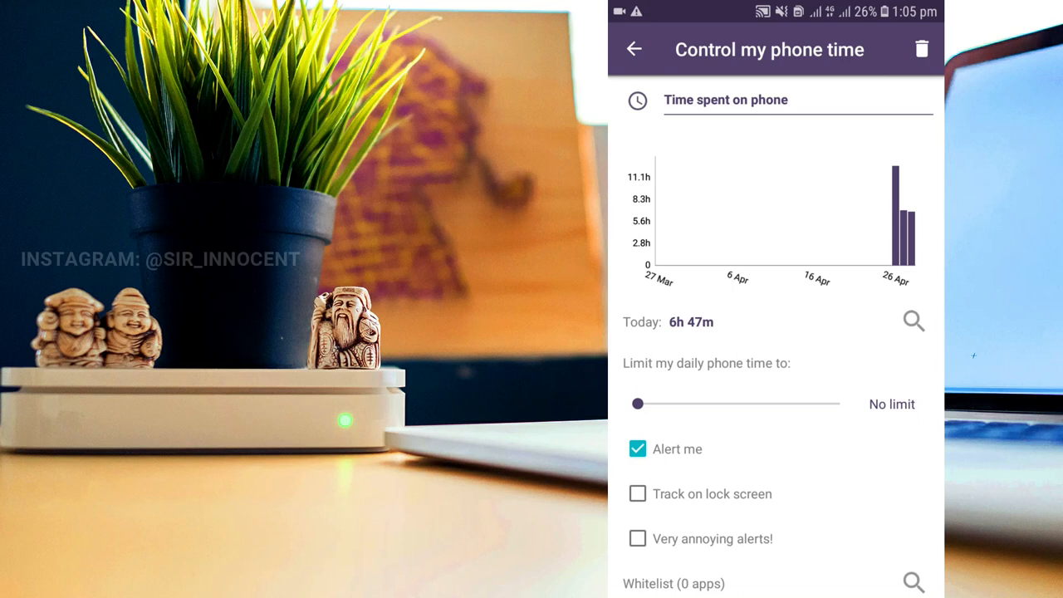
drag(638, 403, 654, 404)
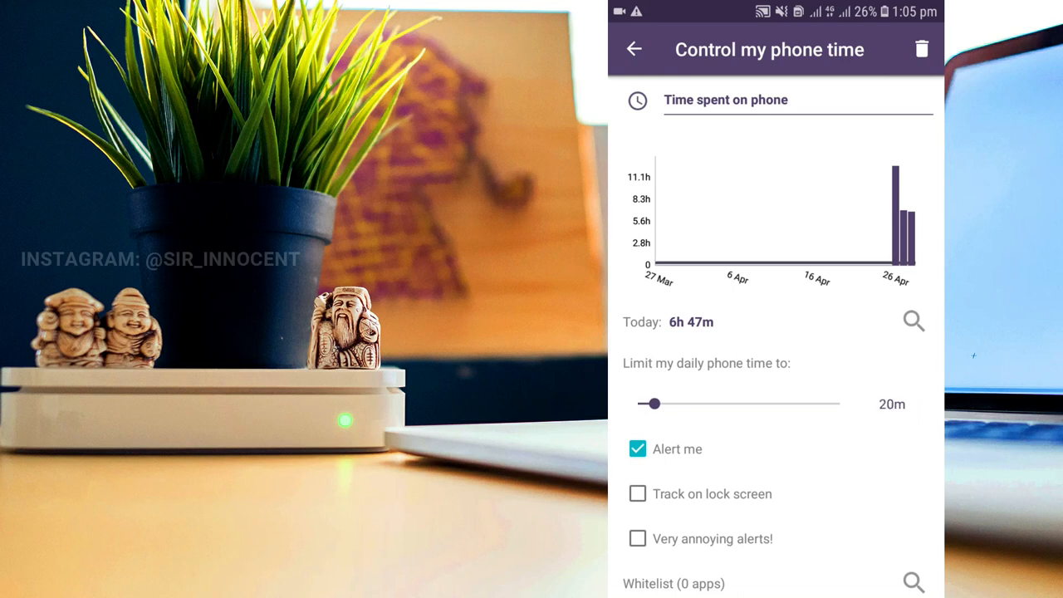
drag(653, 404, 839, 403)
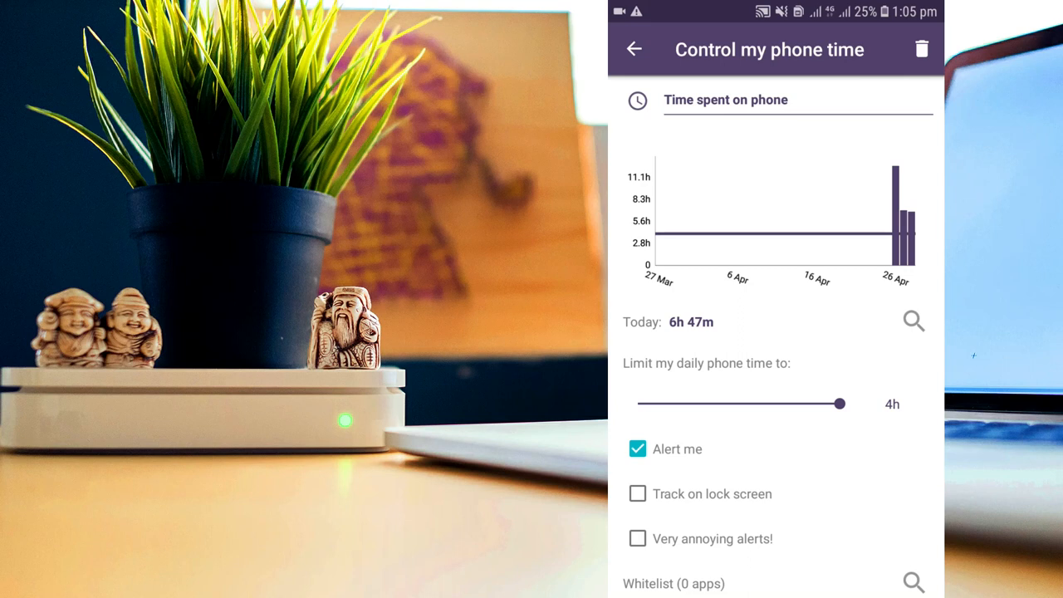
drag(839, 403, 822, 403)
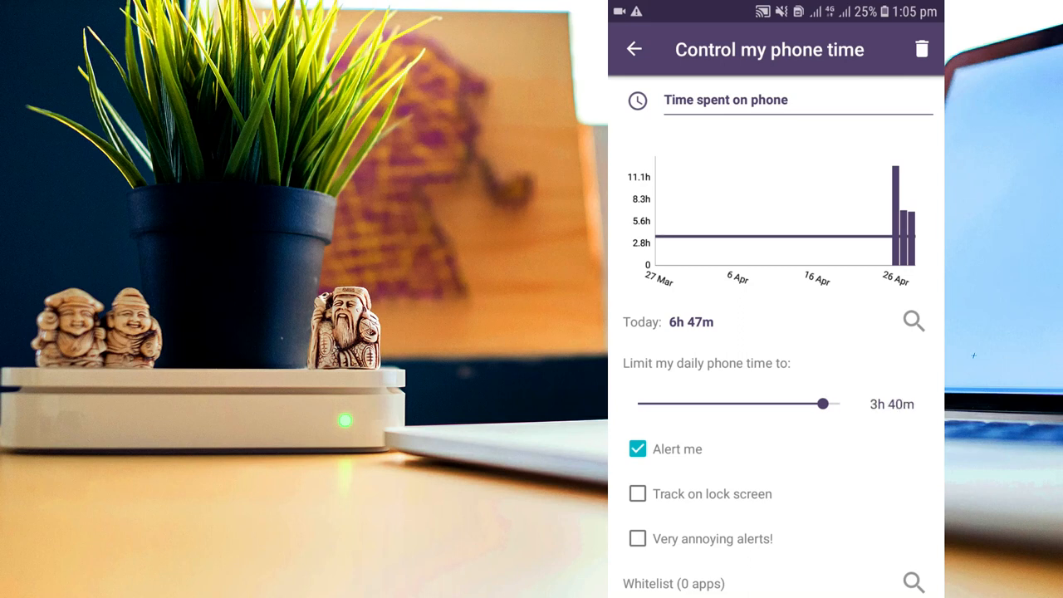
drag(822, 404, 637, 403)
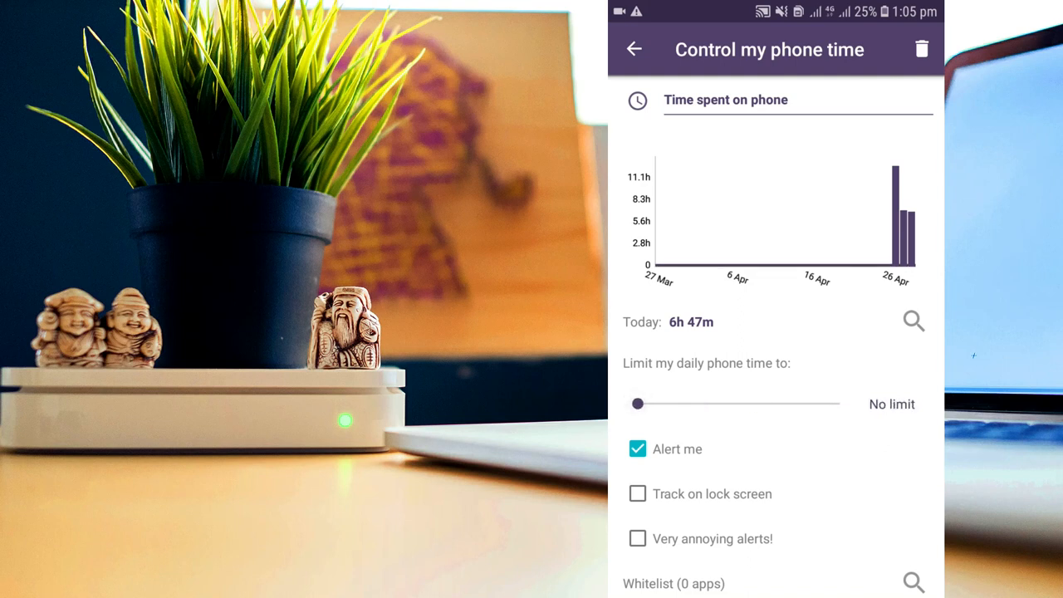
click(633, 49)
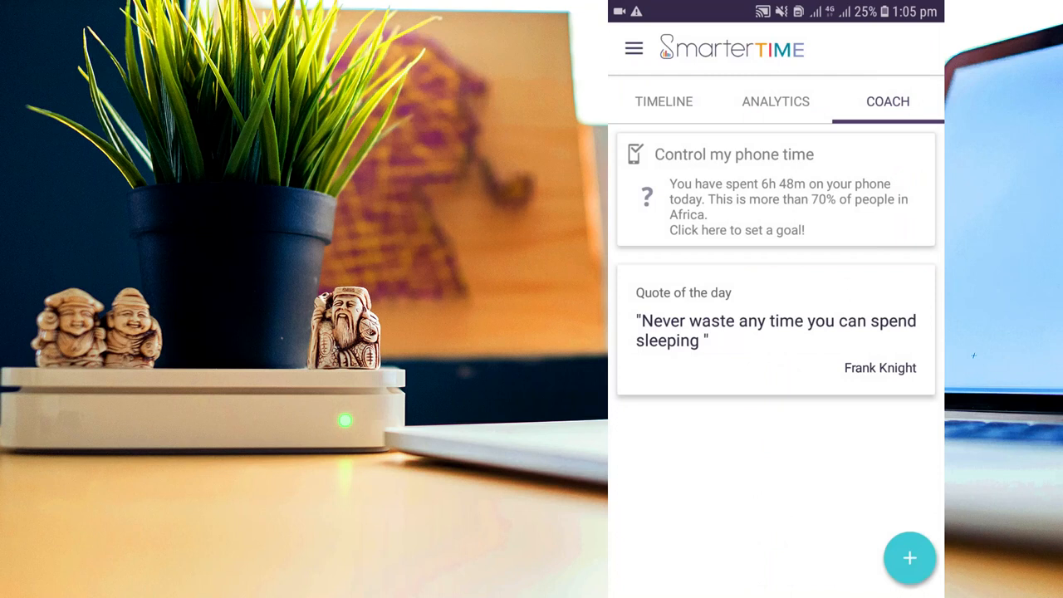
click(775, 101)
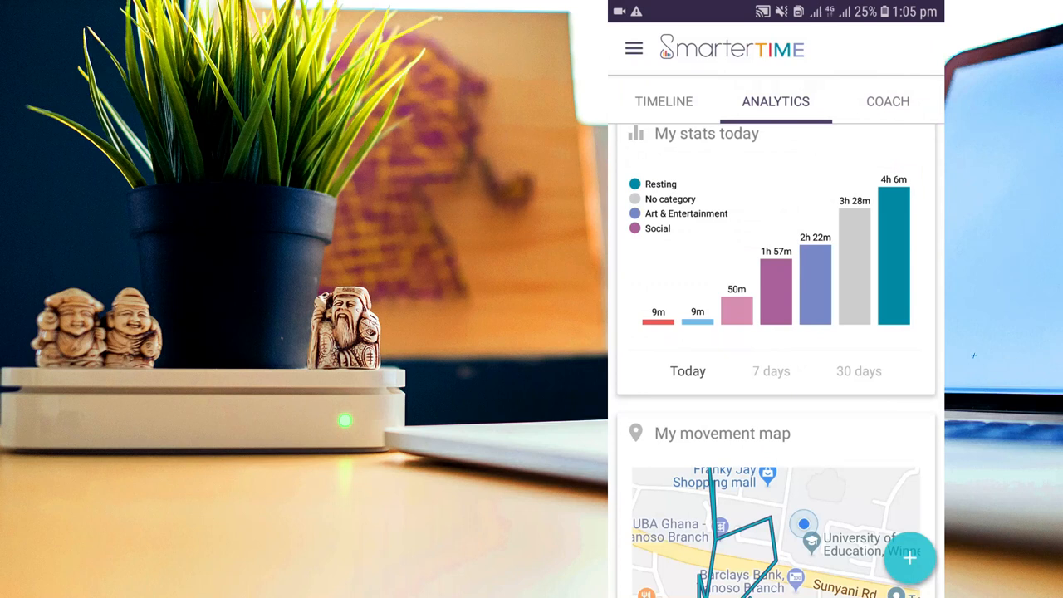
click(887, 100)
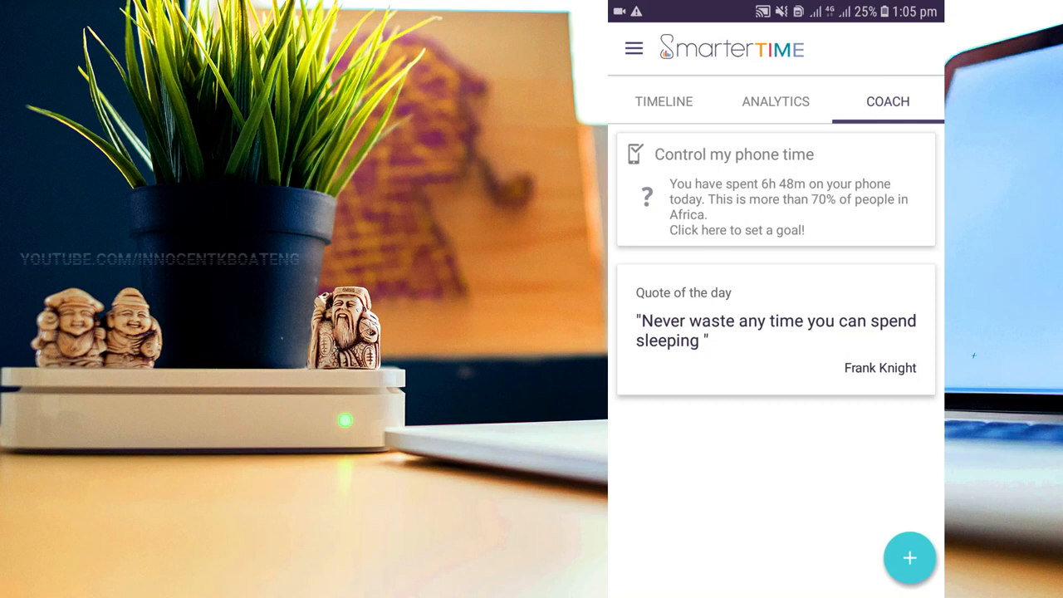
click(774, 101)
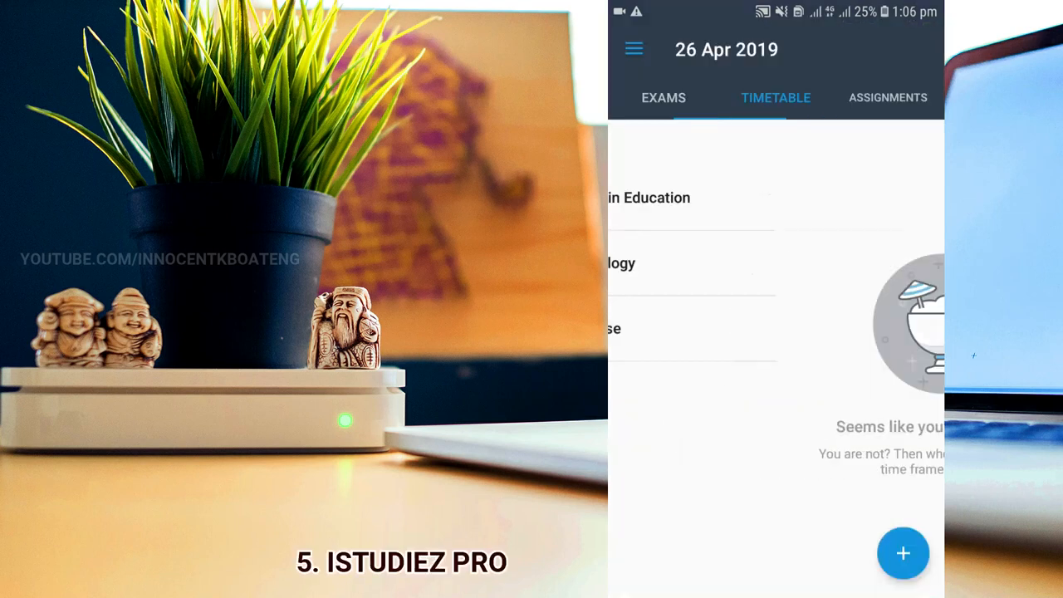
View upcoming exams, then open the Semester 2 Planner listing seven courses.
click(663, 97)
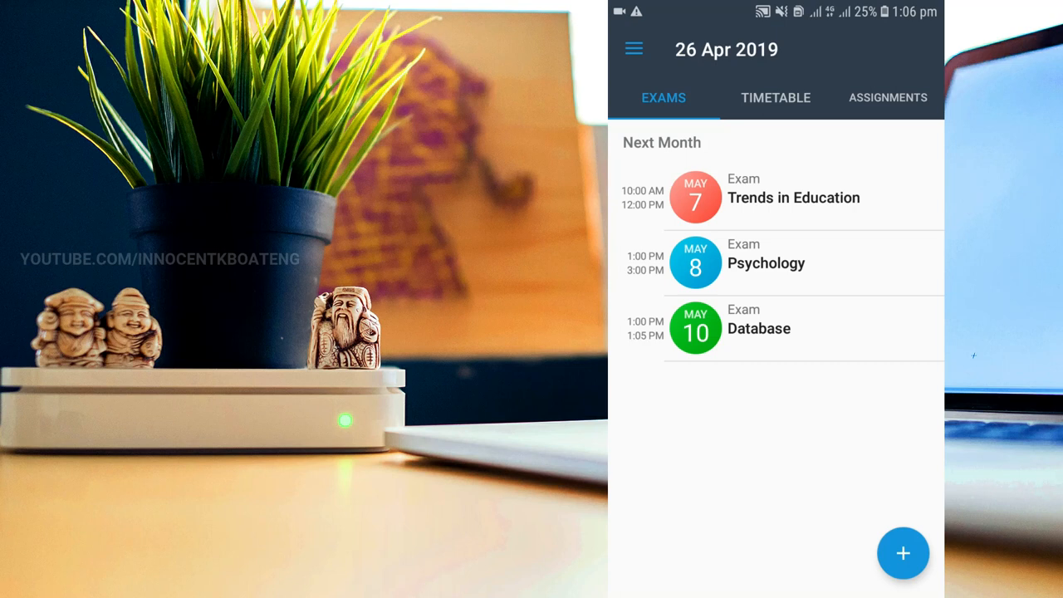
click(634, 48)
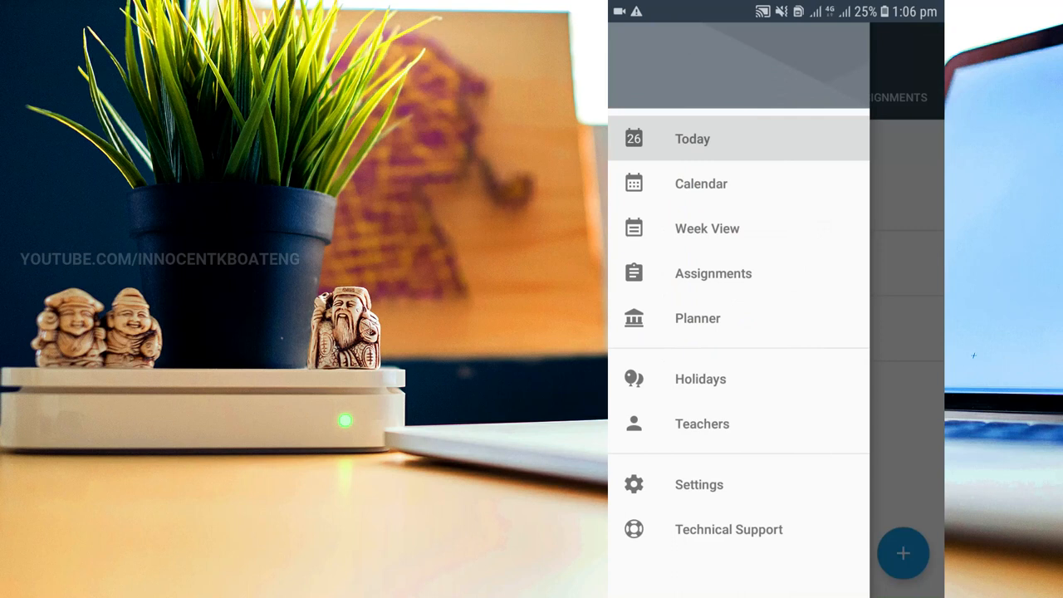
click(697, 318)
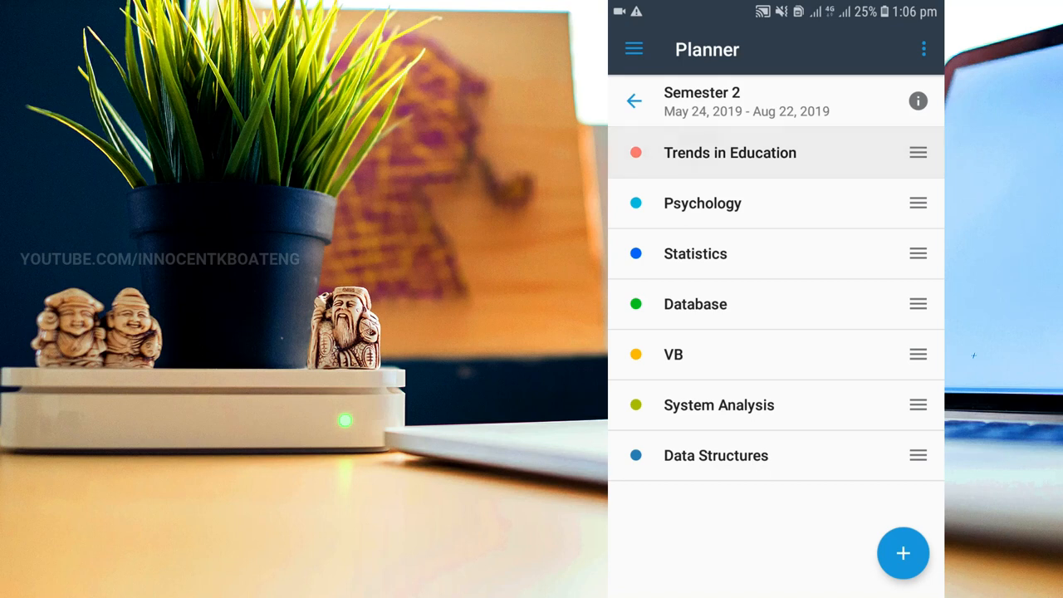
Browse Trends in Education's assignments and May 7 exam, then return to Exams.
click(730, 153)
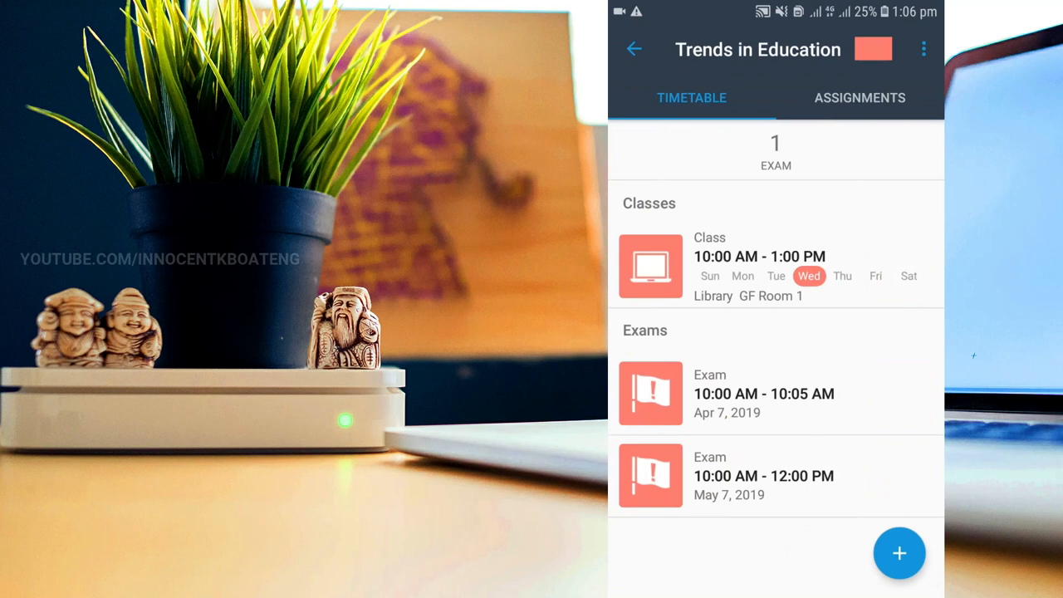
click(860, 97)
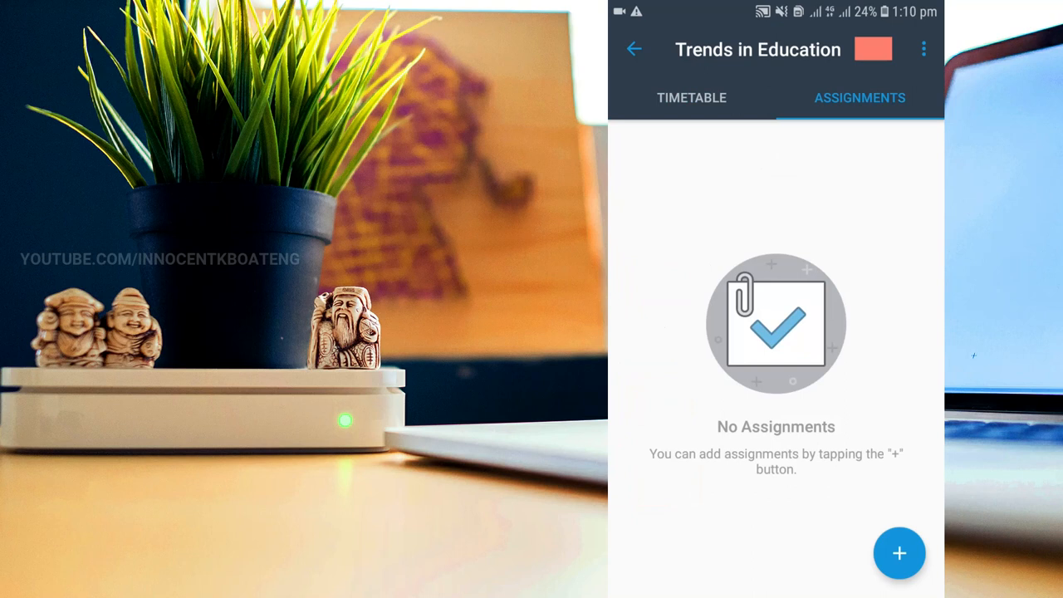
click(633, 49)
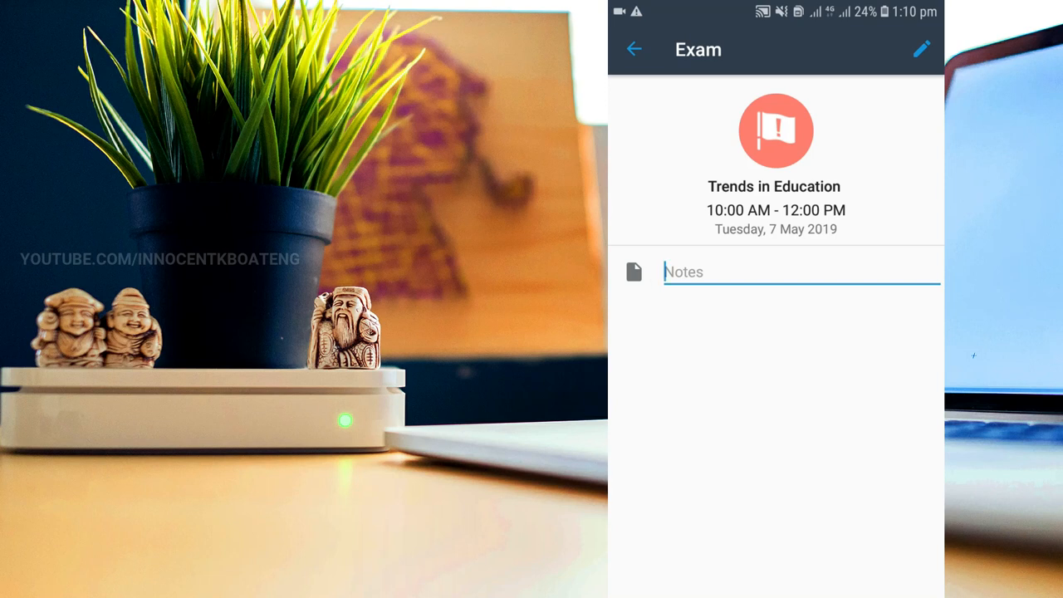
click(633, 49)
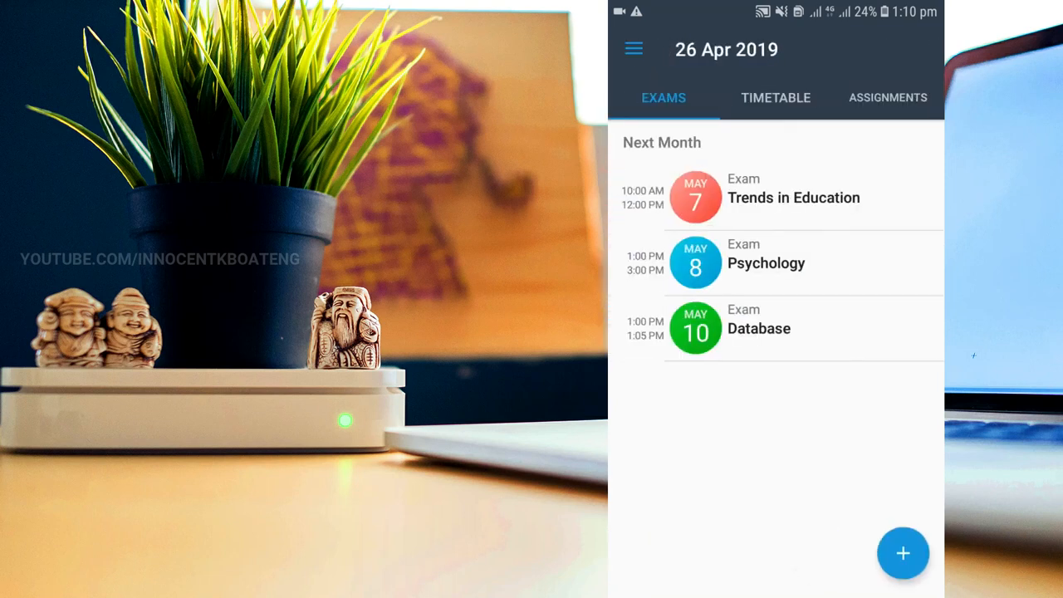